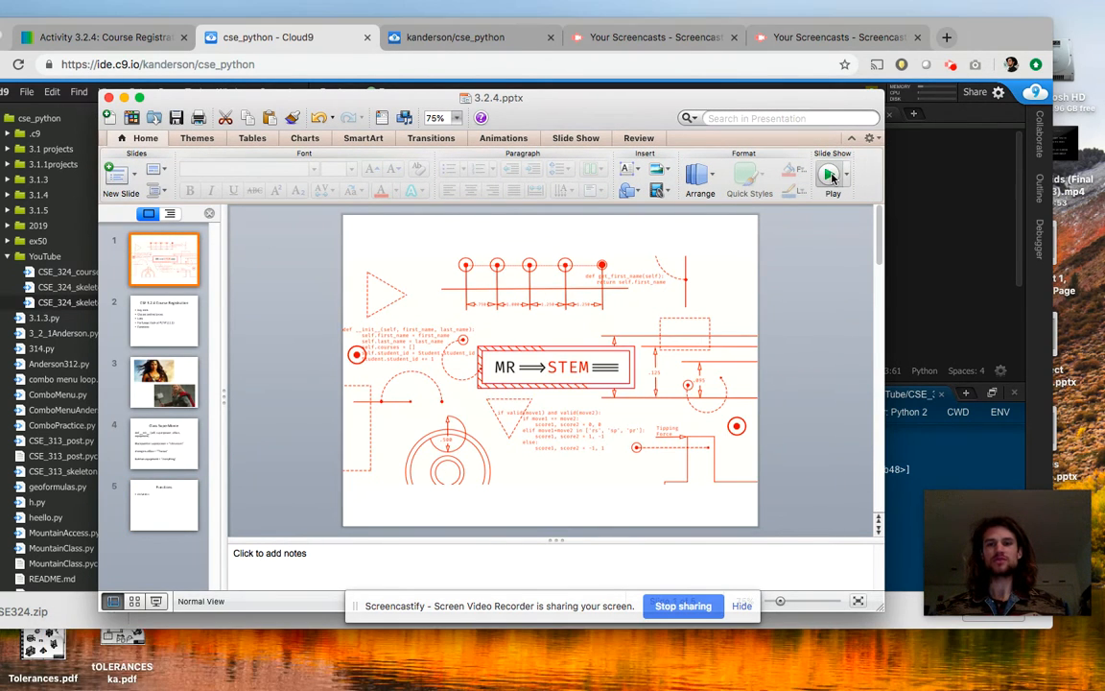
Present the 3.2.4 slide deck through to the Class SuperMovie slide.
{"action": "left_click", "coordinate": [832, 178]}
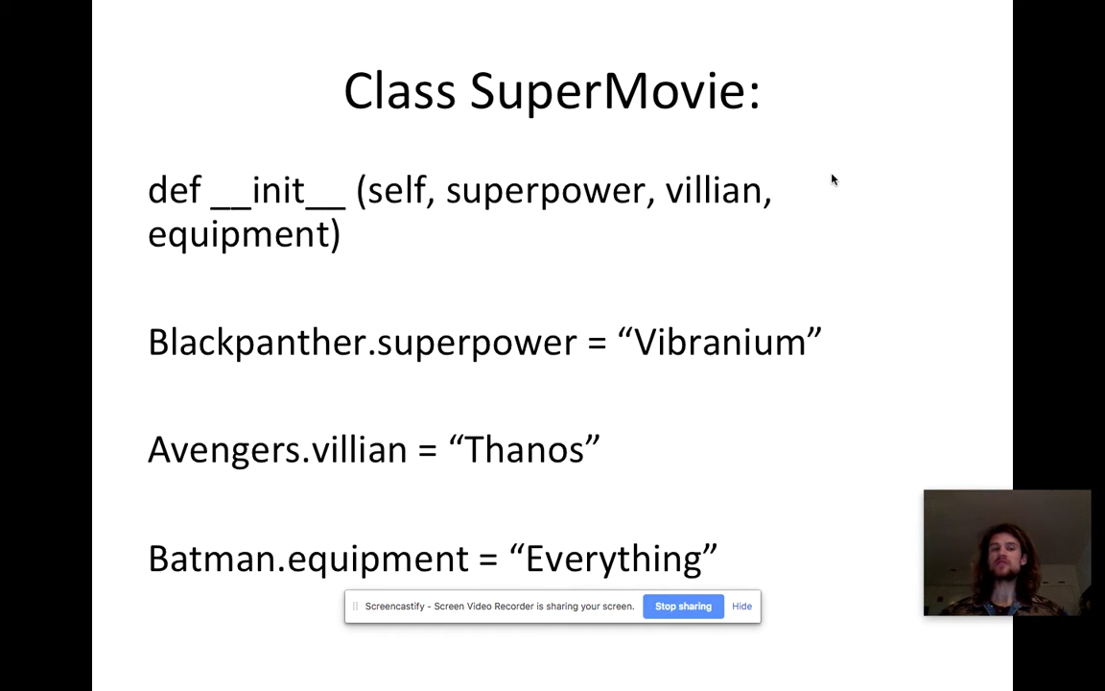
{"action": "mouse_move", "coordinate": [786, 103]}
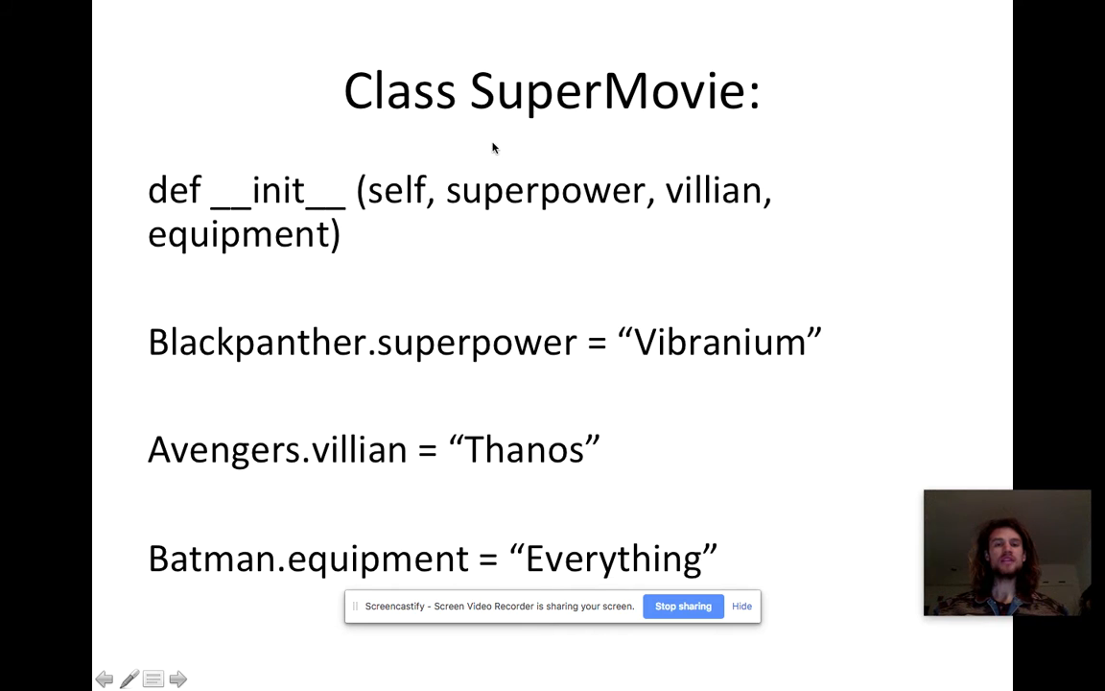
{"action": "mouse_move", "coordinate": [525, 189]}
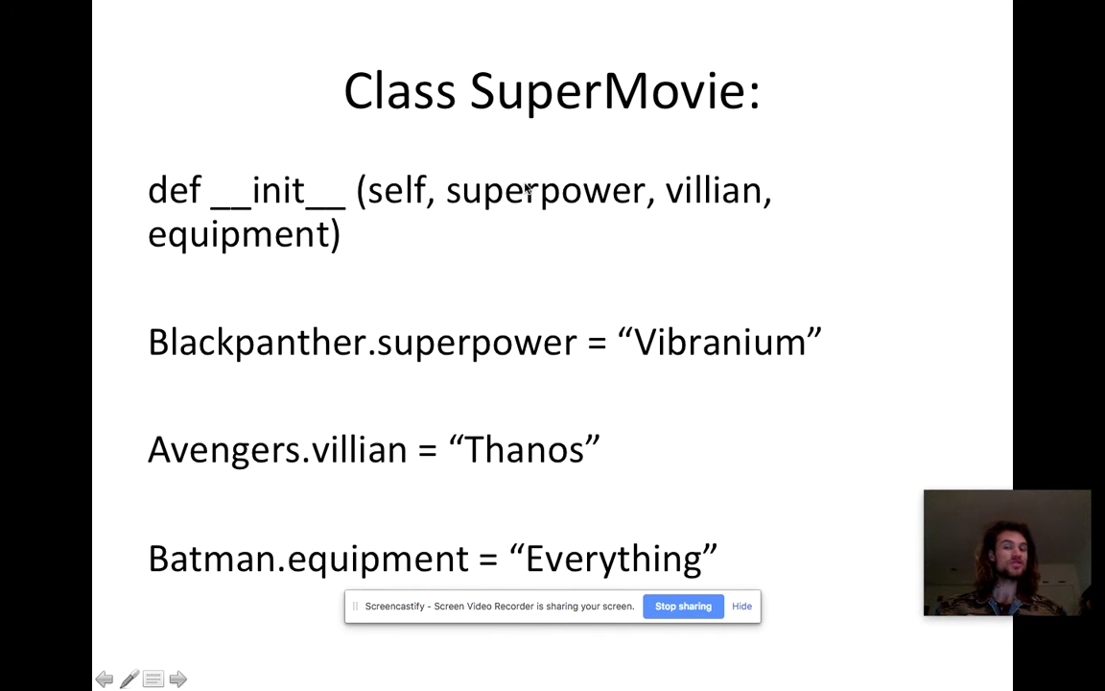
{"action": "mouse_move", "coordinate": [317, 276]}
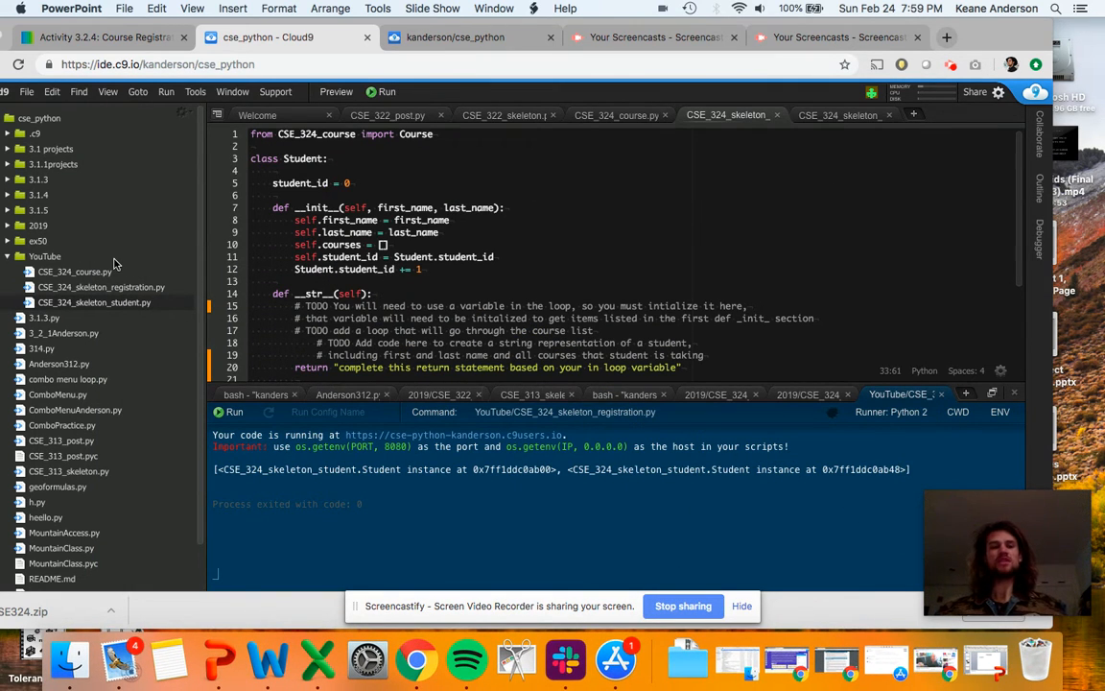
{"action": "mouse_move", "coordinate": [103, 269]}
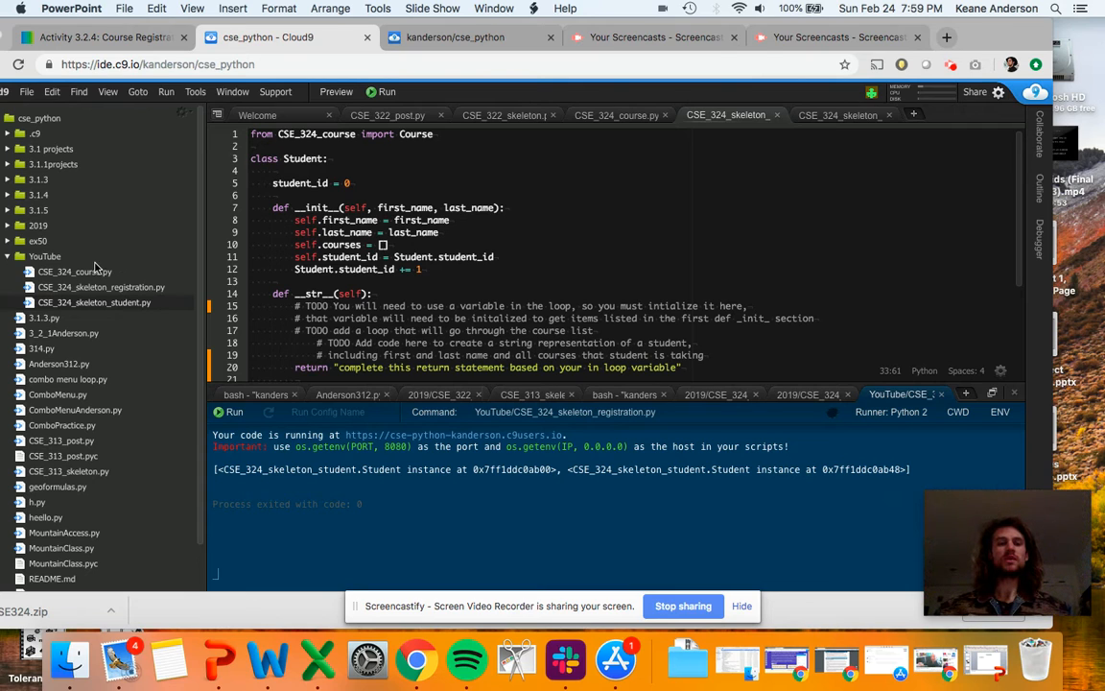
Look over the registration test script and the CSE_324_course.py Course class file.
{"action": "left_click", "coordinate": [94, 302]}
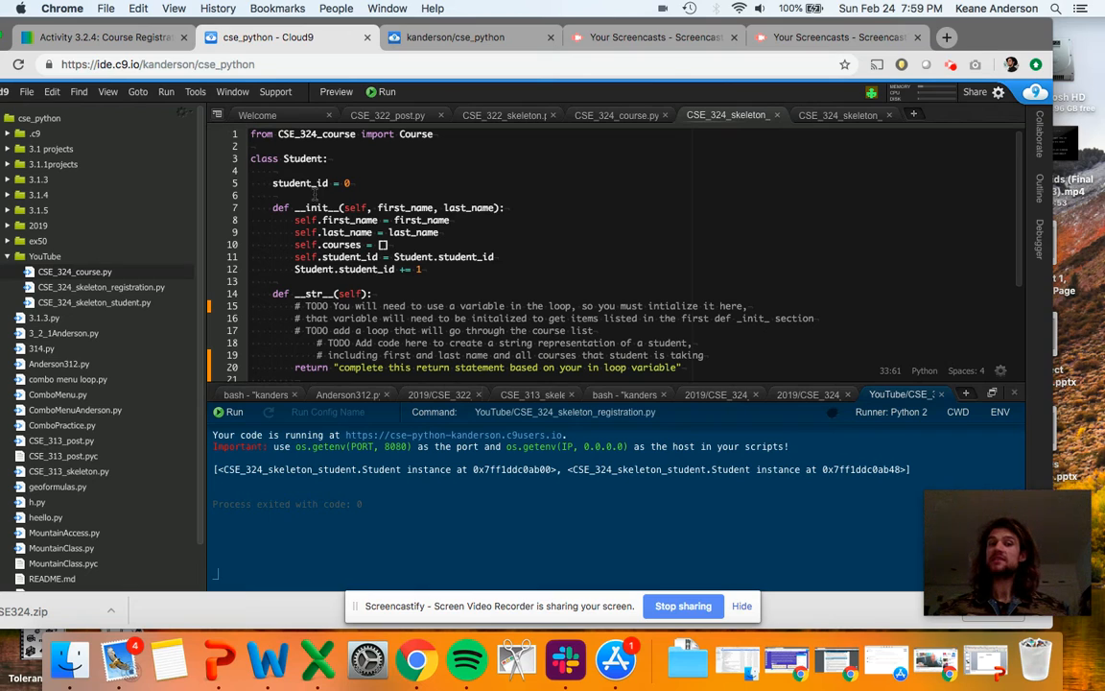
{"action": "left_click", "coordinate": [838, 114]}
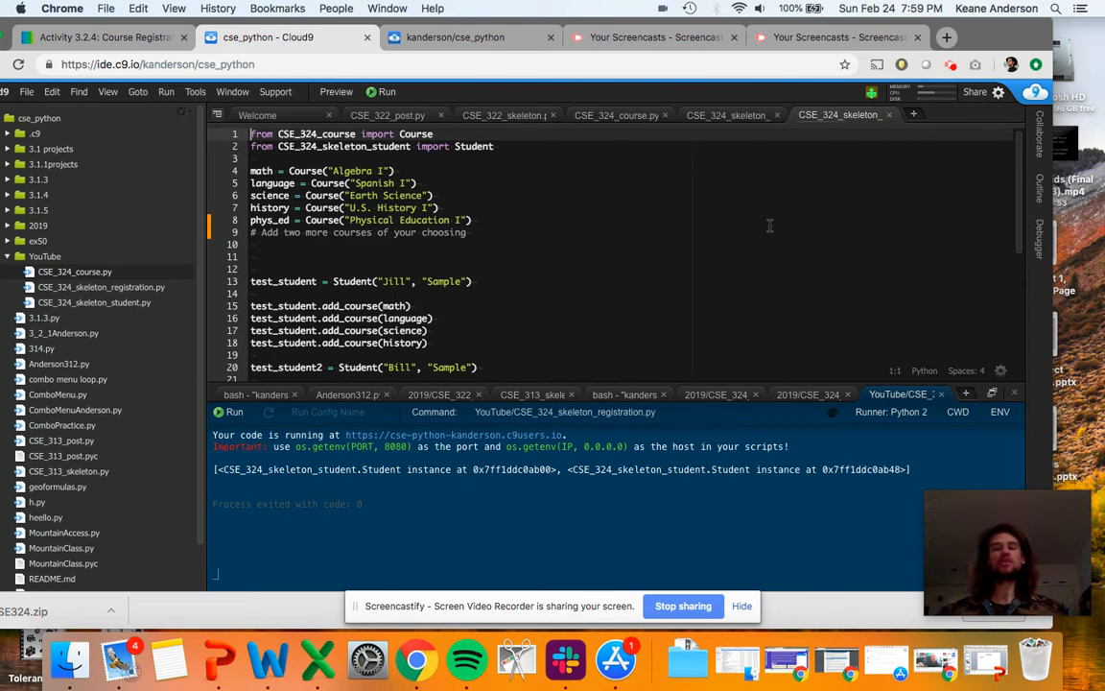
{"action": "mouse_move", "coordinate": [422, 176]}
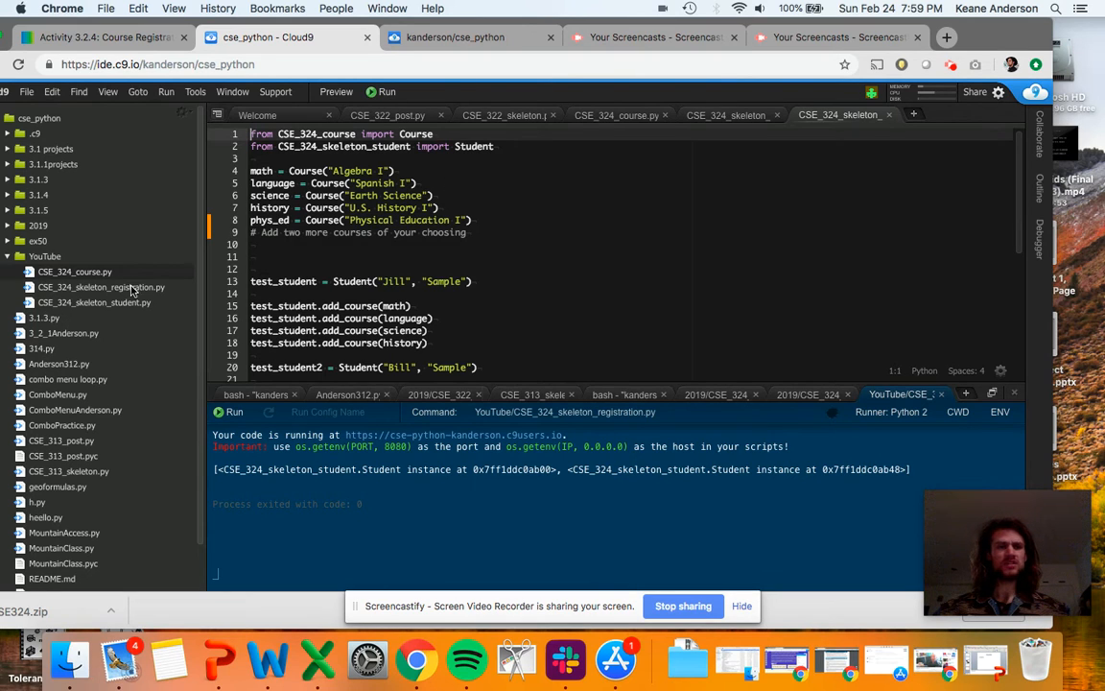
{"action": "left_click", "coordinate": [101, 287]}
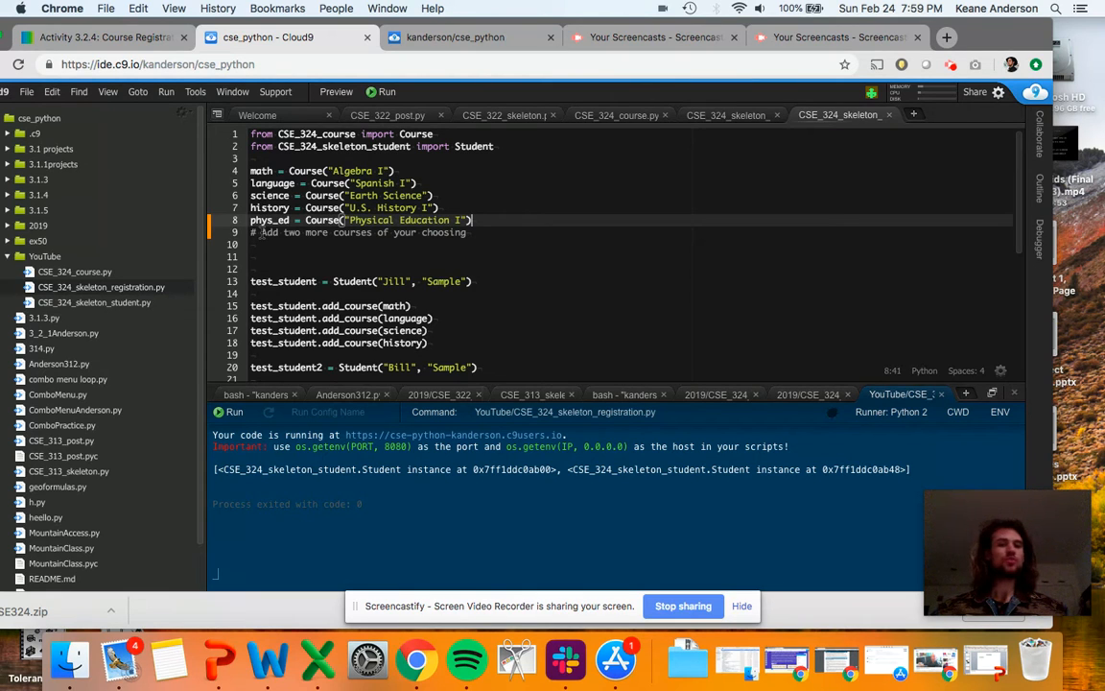
{"action": "mouse_move", "coordinate": [614, 115]}
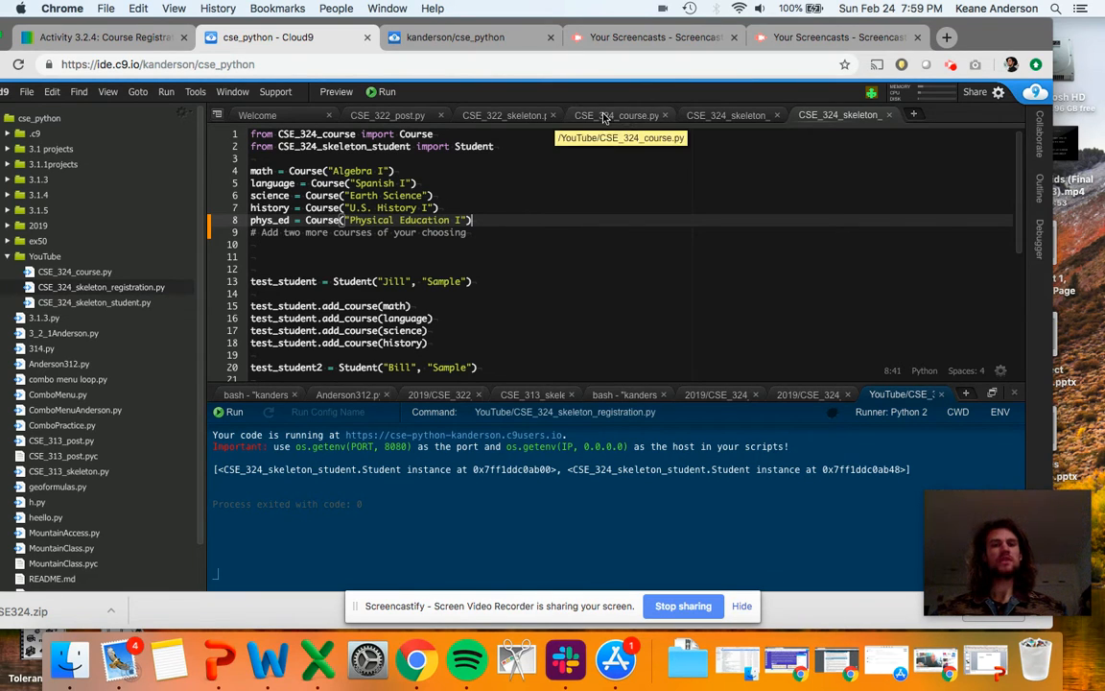
{"action": "left_click", "coordinate": [617, 115]}
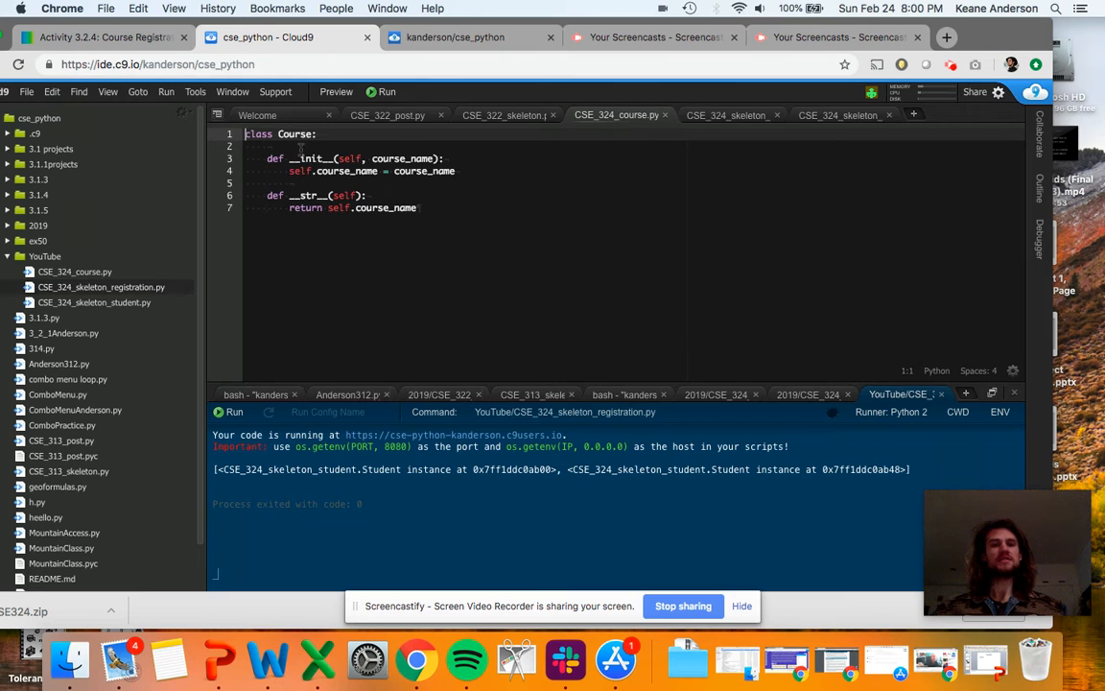
{"action": "mouse_move", "coordinate": [842, 115]}
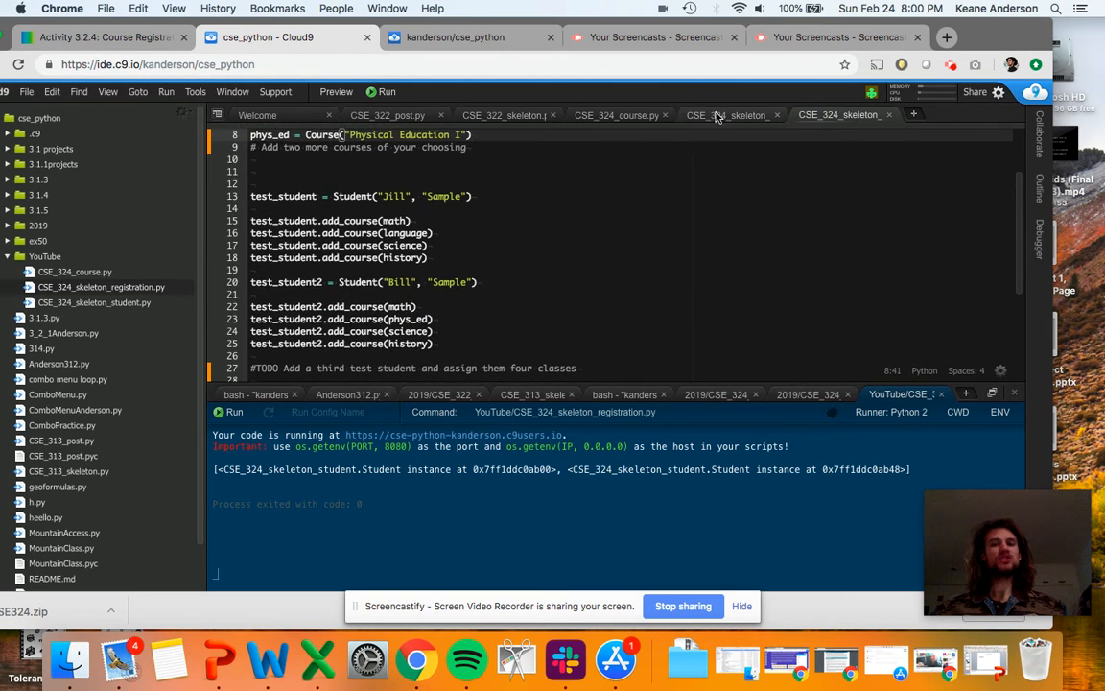
On line 31, add fakekidlist = [test_student, test_student2] using autocomplete.
{"action": "left_click", "coordinate": [729, 115]}
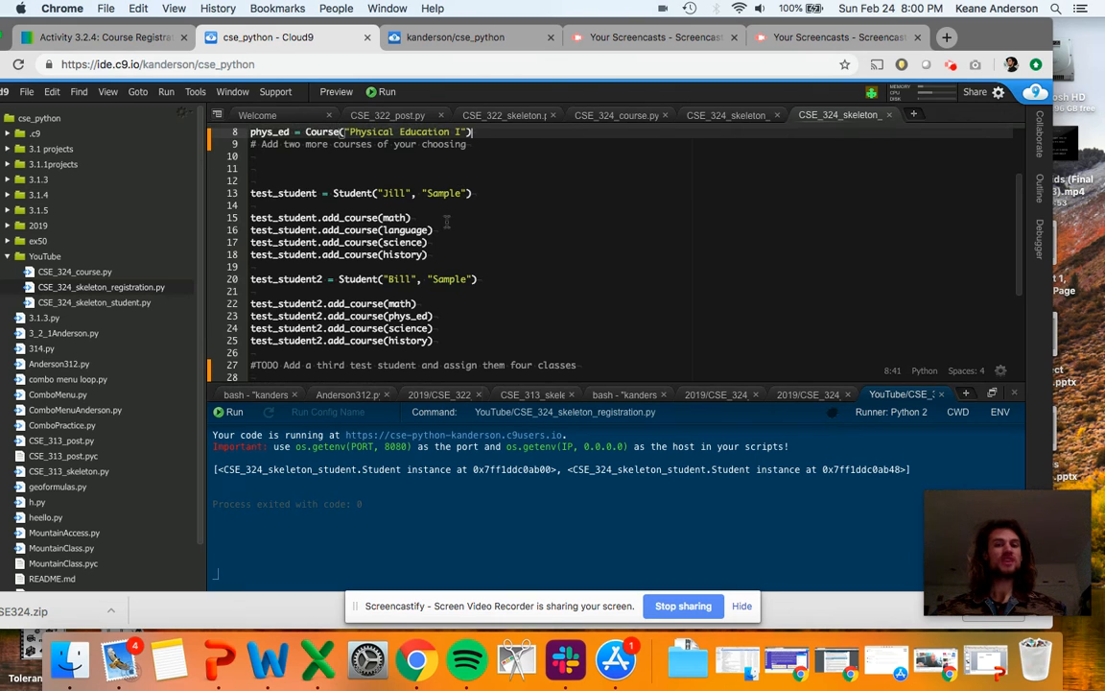
{"action": "scroll", "scroll_direction": "down", "scroll_amount": 3}
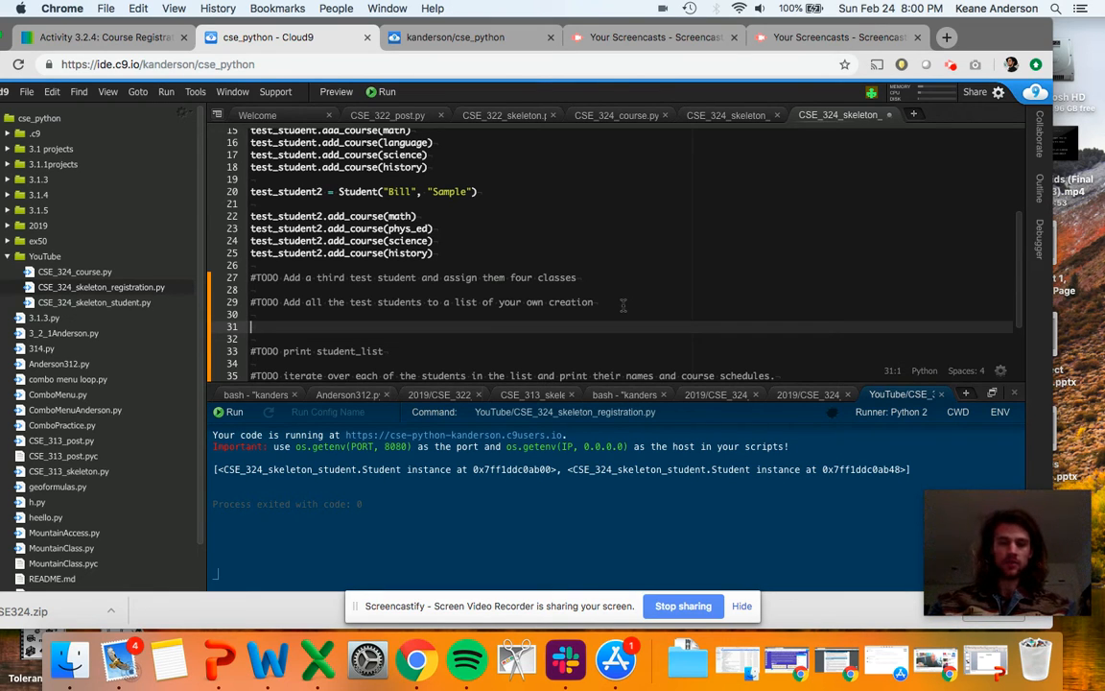
{"action": "type", "text": "fake"}
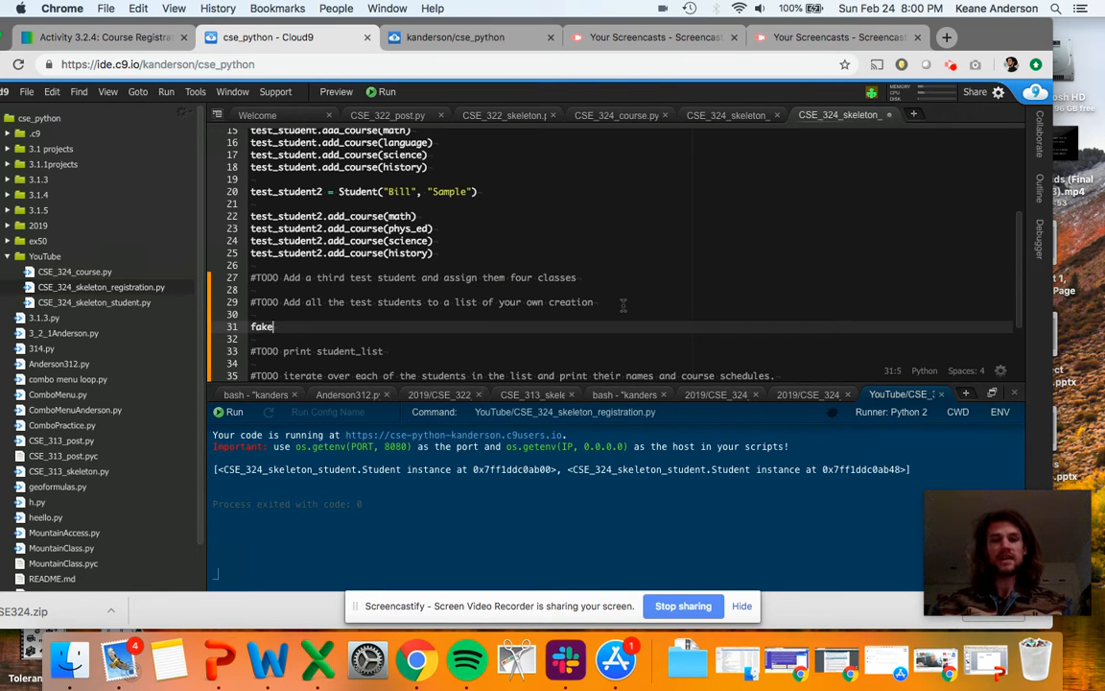
{"action": "type", "text": "kidlist = [test_student, te"}
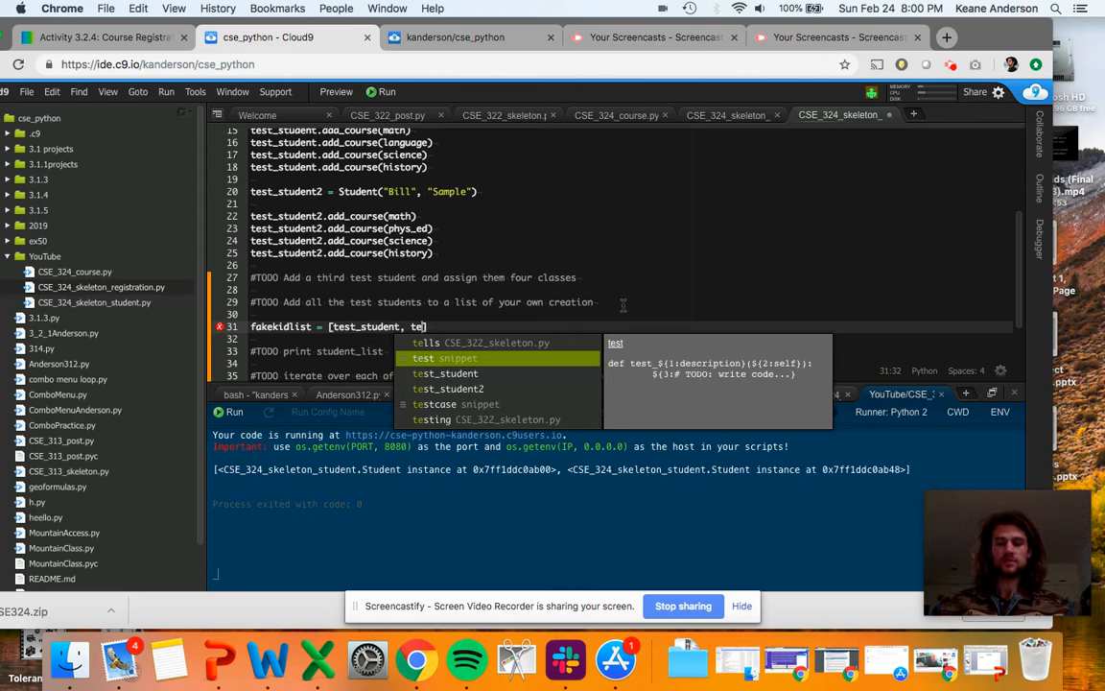
{"action": "type", "text": "st_student2"}
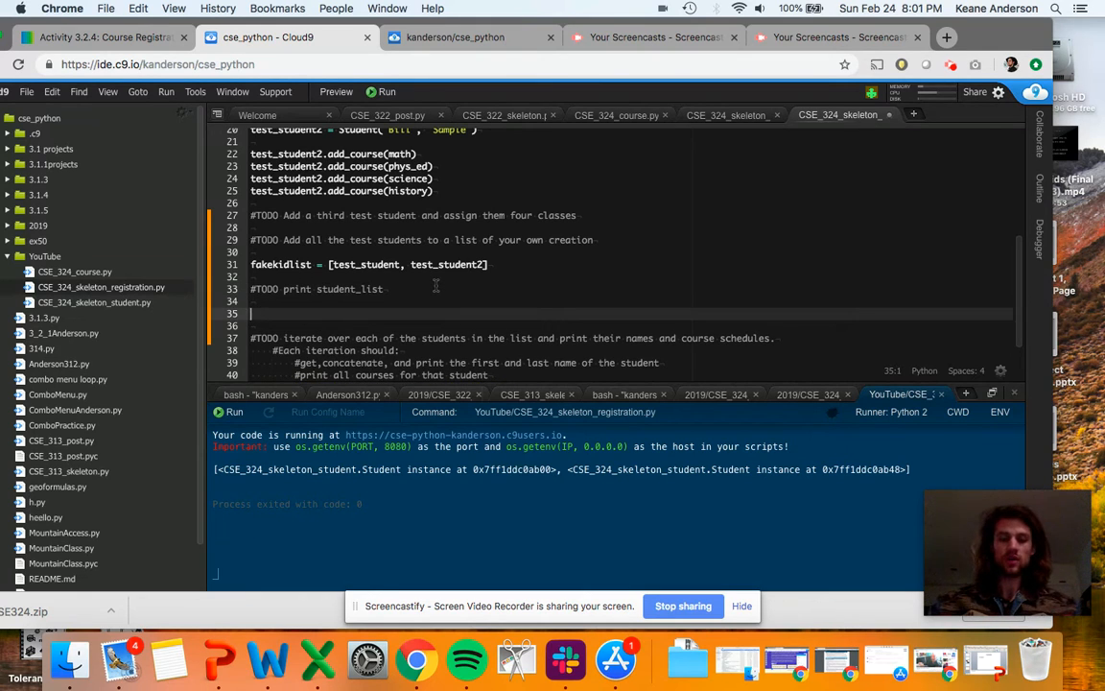
Add print fakekidlist on line 35, checking the Course and Student files.
{"action": "type", "text": "print f"}
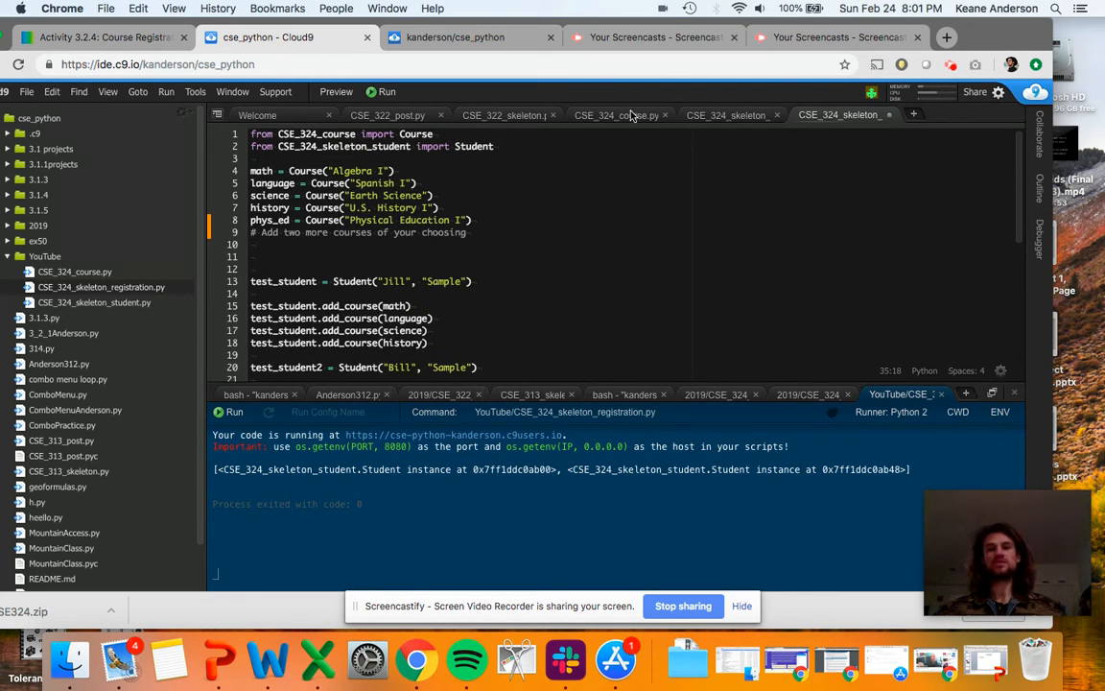
{"action": "left_click", "coordinate": [617, 115]}
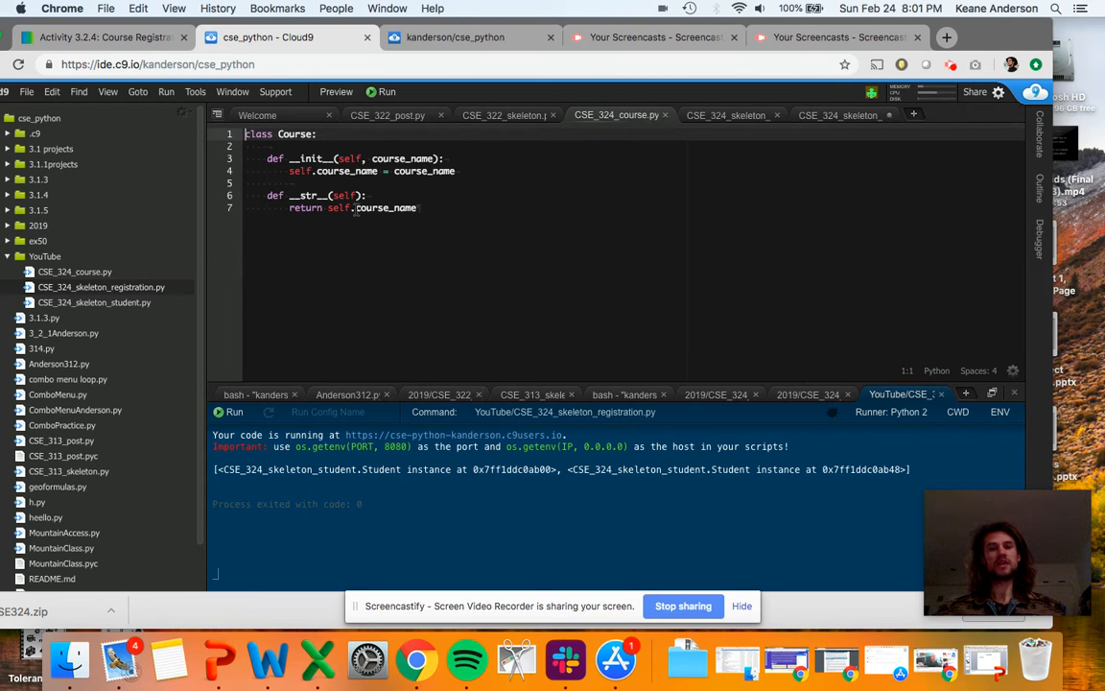
{"action": "left_click", "coordinate": [726, 115]}
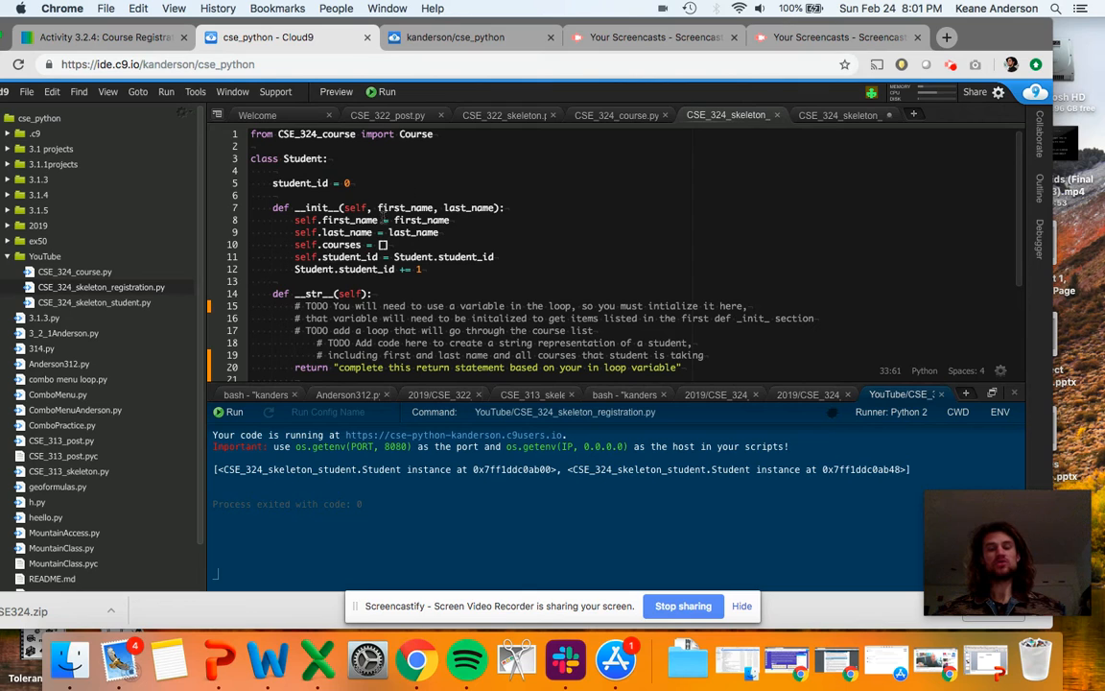
{"action": "left_click", "coordinate": [839, 115]}
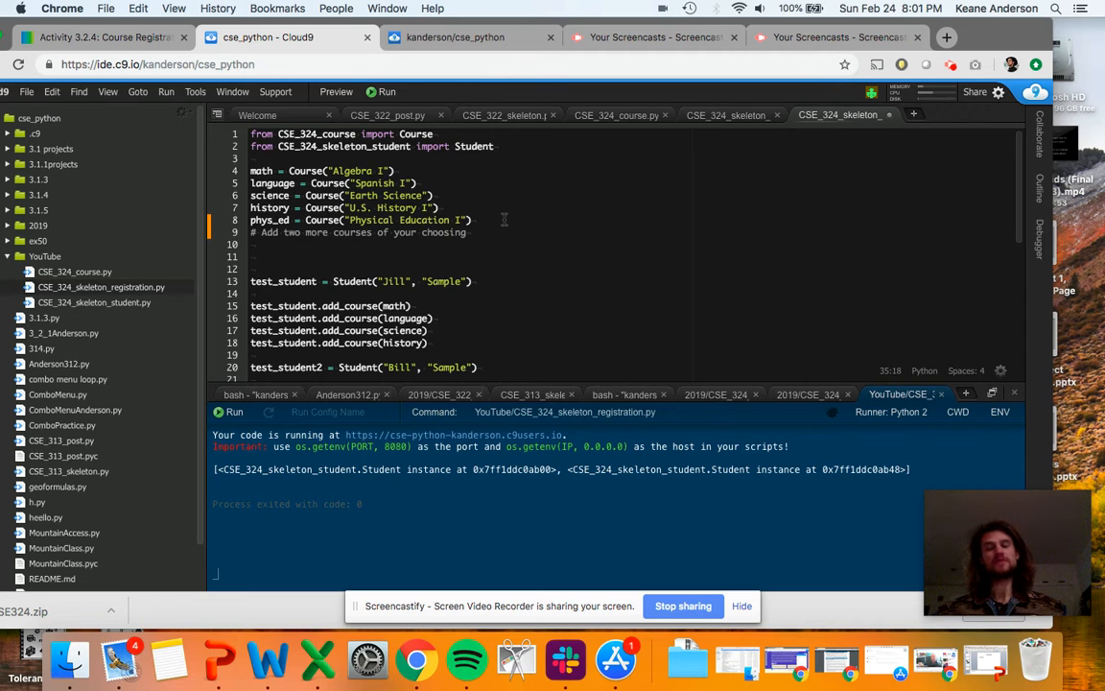
{"action": "scroll", "scroll_direction": "down", "scroll_amount": 3}
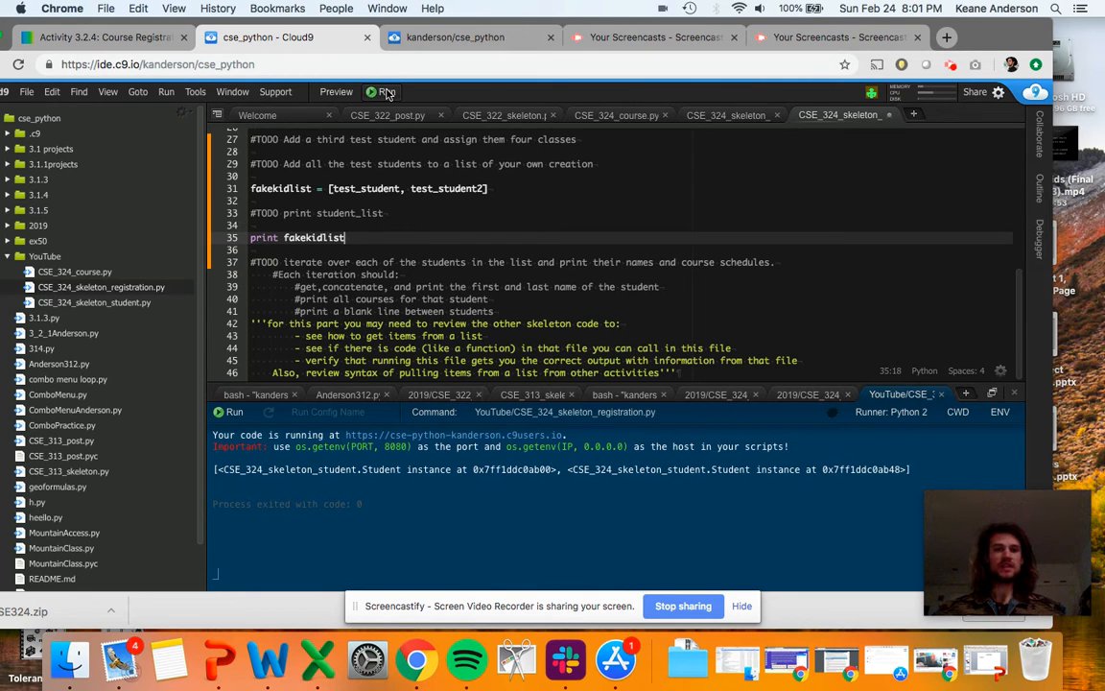
Run the registration script, showing 'Course not yet added' messages and two Student instances.
{"action": "left_click", "coordinate": [382, 92]}
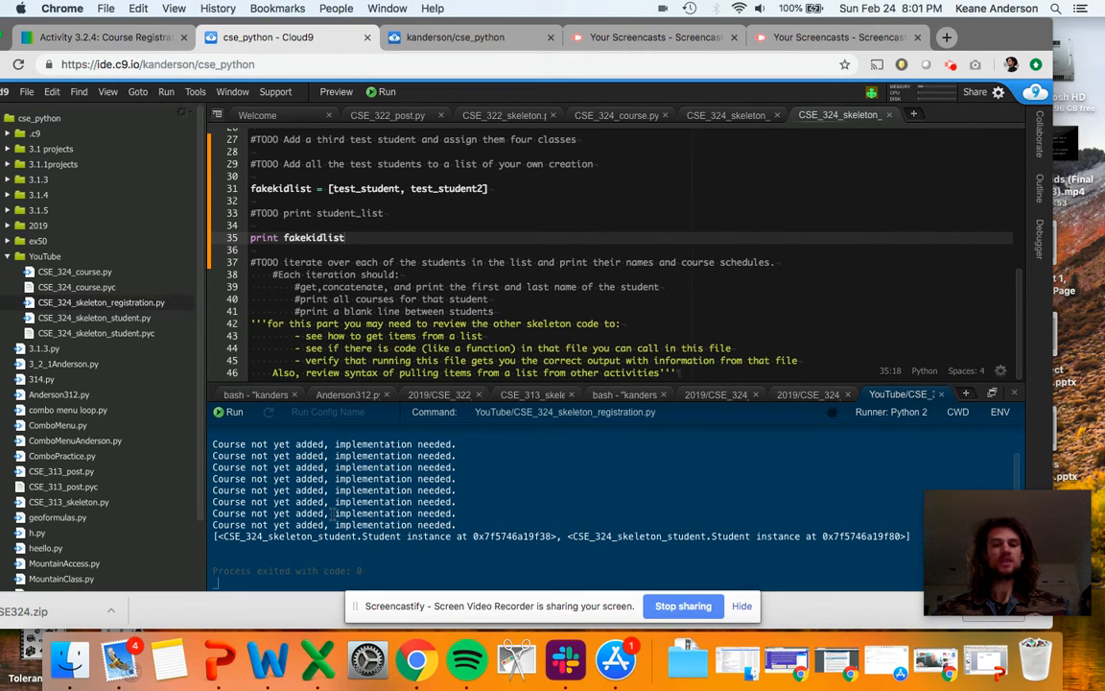
{"action": "mouse_move", "coordinate": [293, 540]}
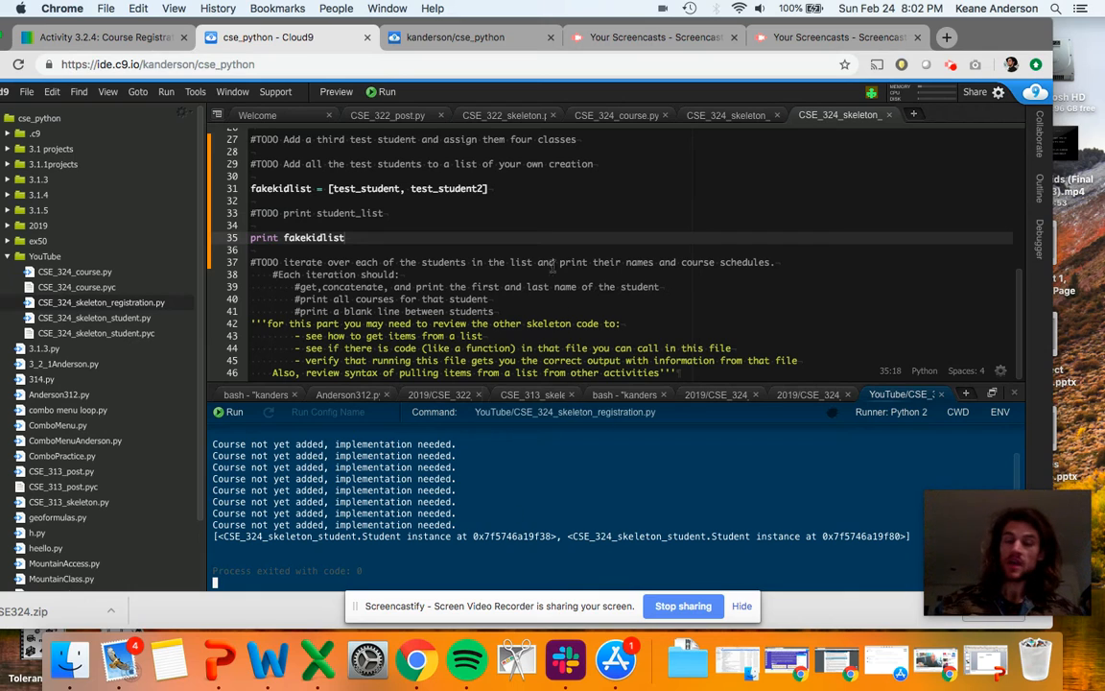
{"action": "mouse_move", "coordinate": [486, 430]}
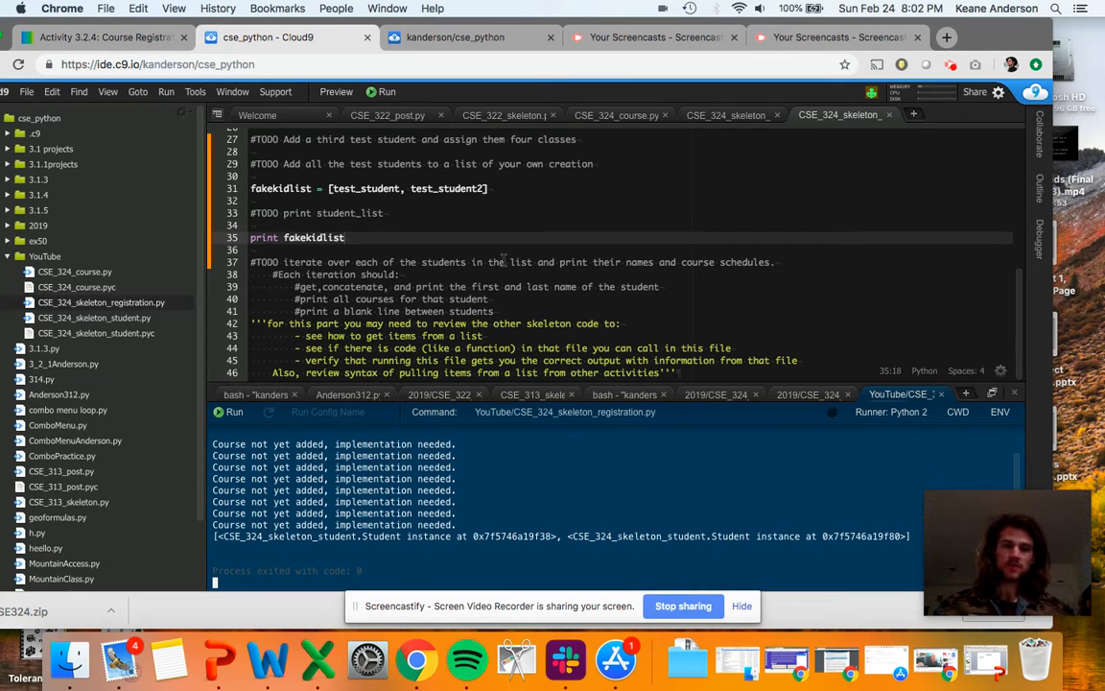
{"action": "mouse_move", "coordinate": [729, 115]}
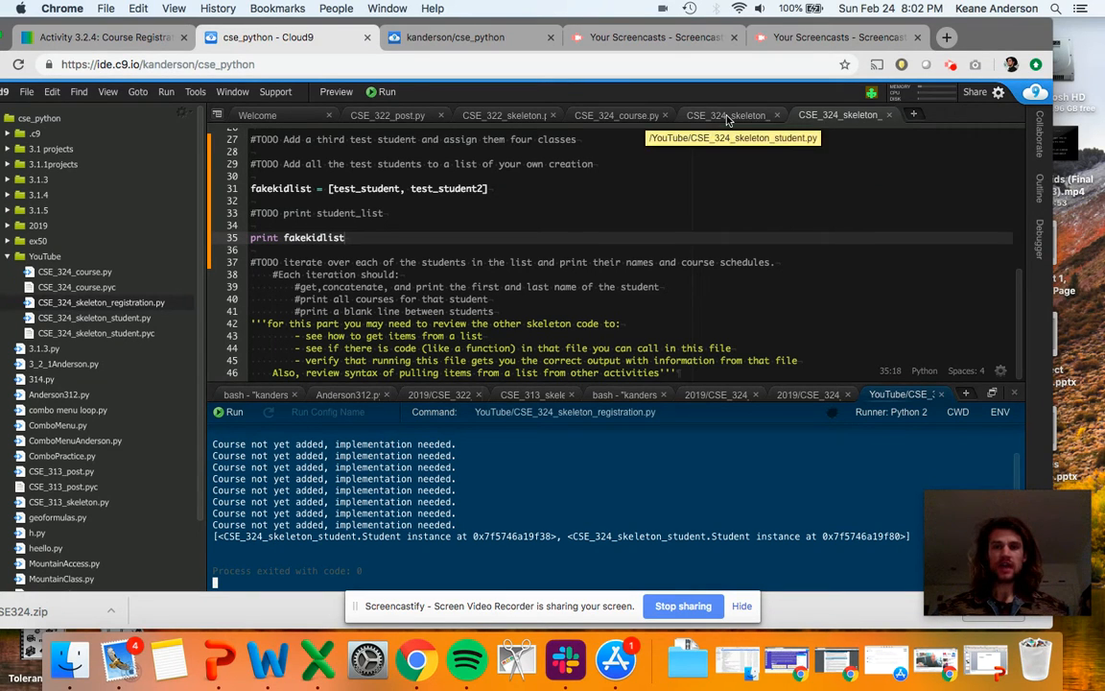
In add_course, append new_course to self.courses.
{"action": "left_click", "coordinate": [731, 116]}
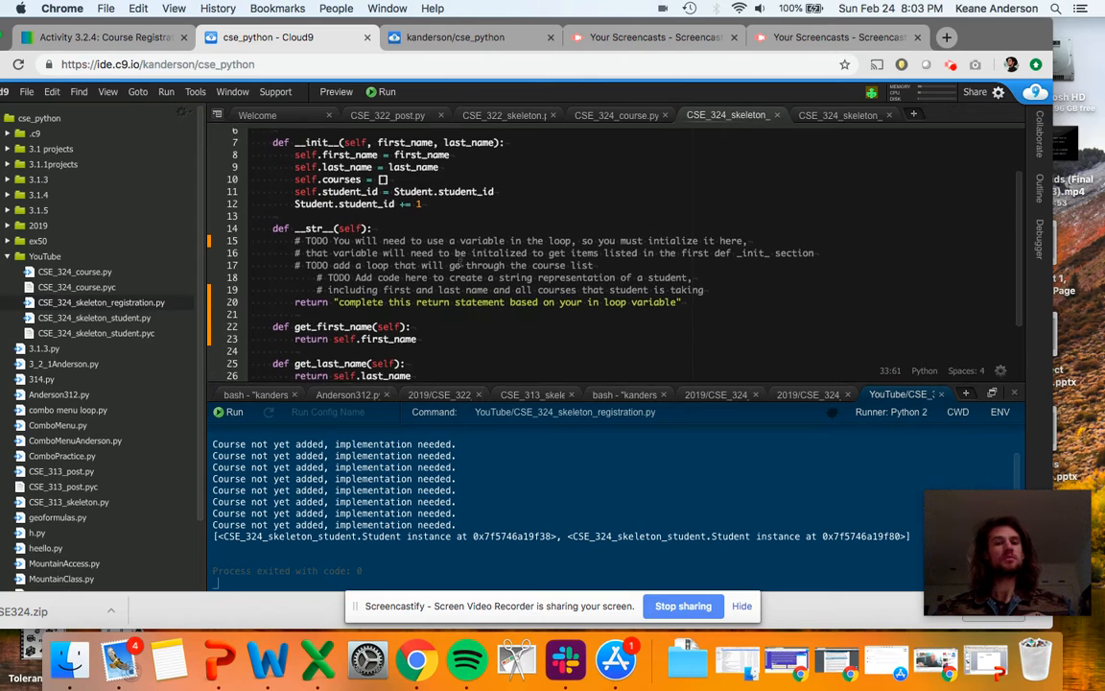
{"action": "scroll", "scroll_direction": "down", "scroll_amount": 3}
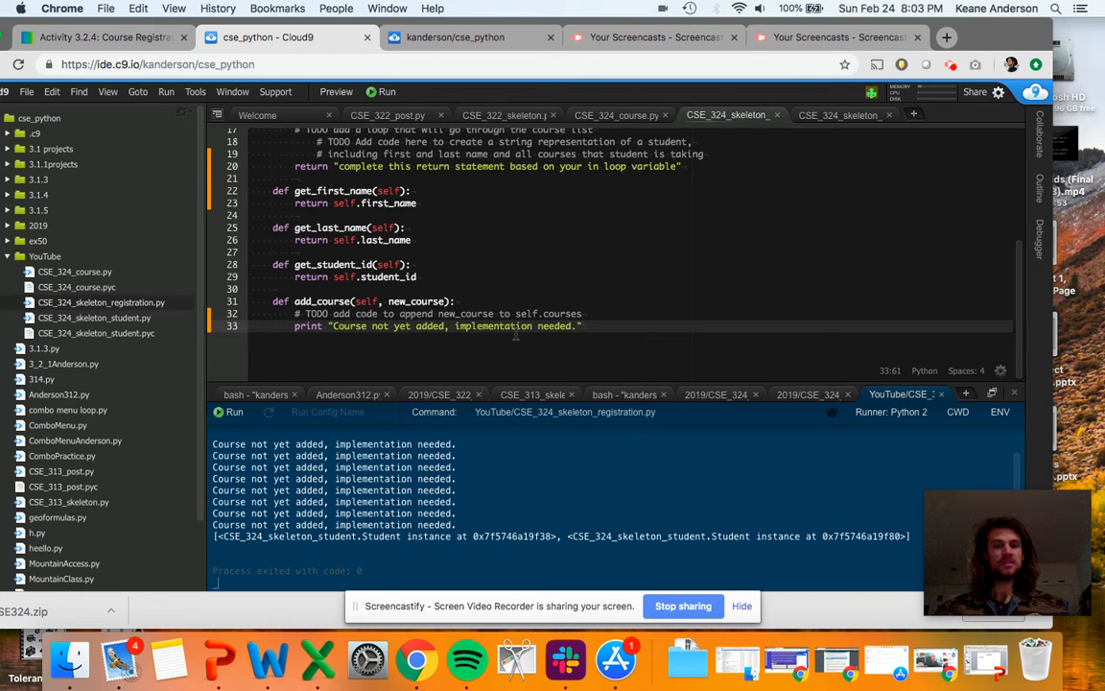
{"action": "left_click", "coordinate": [492, 301]}
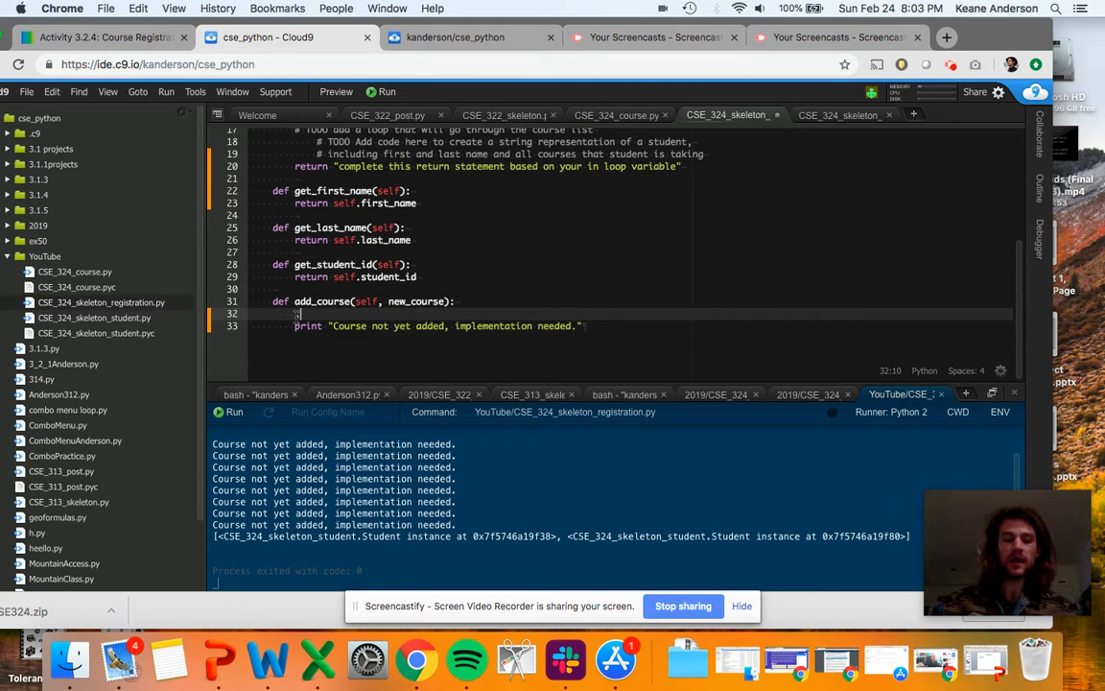
{"action": "type", "text": ".append"}
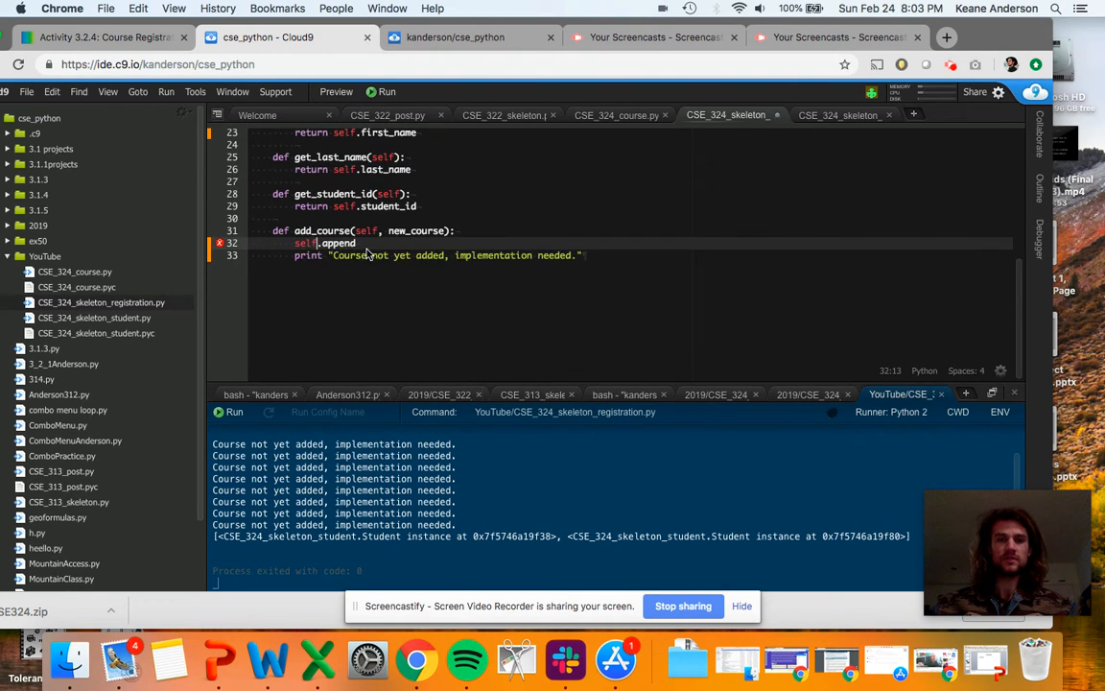
{"action": "type", "text": "cour"}
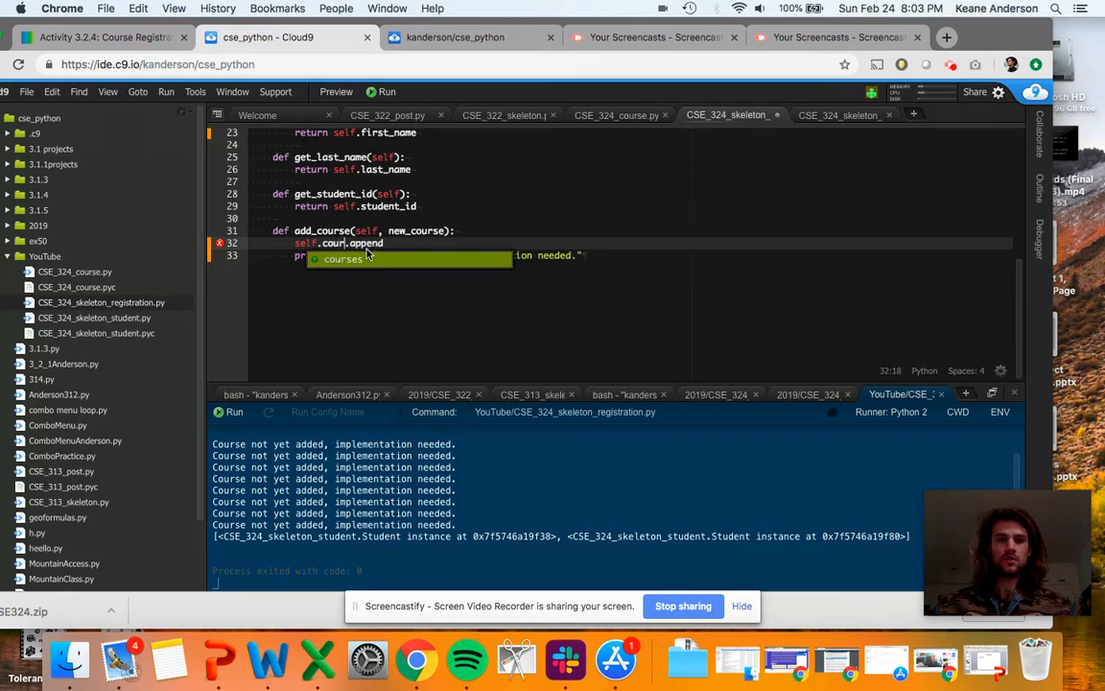
{"action": "key", "text": "Tab"}
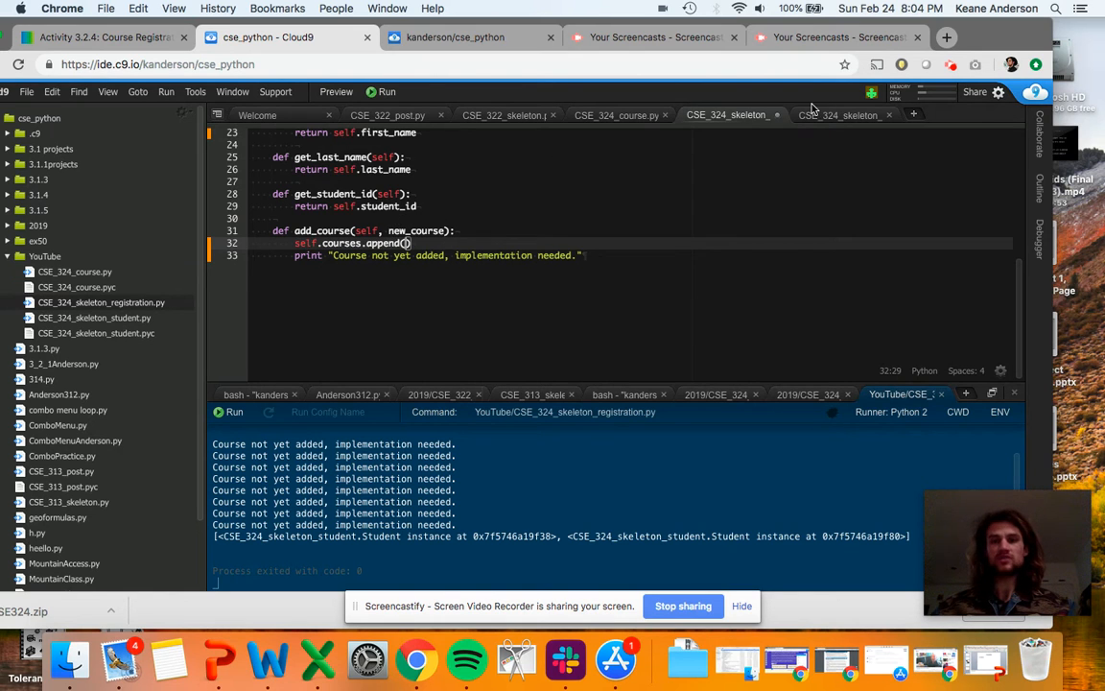
Check the registration script, then change add_course's print message to 'Course added'.
{"action": "left_click", "coordinate": [839, 115]}
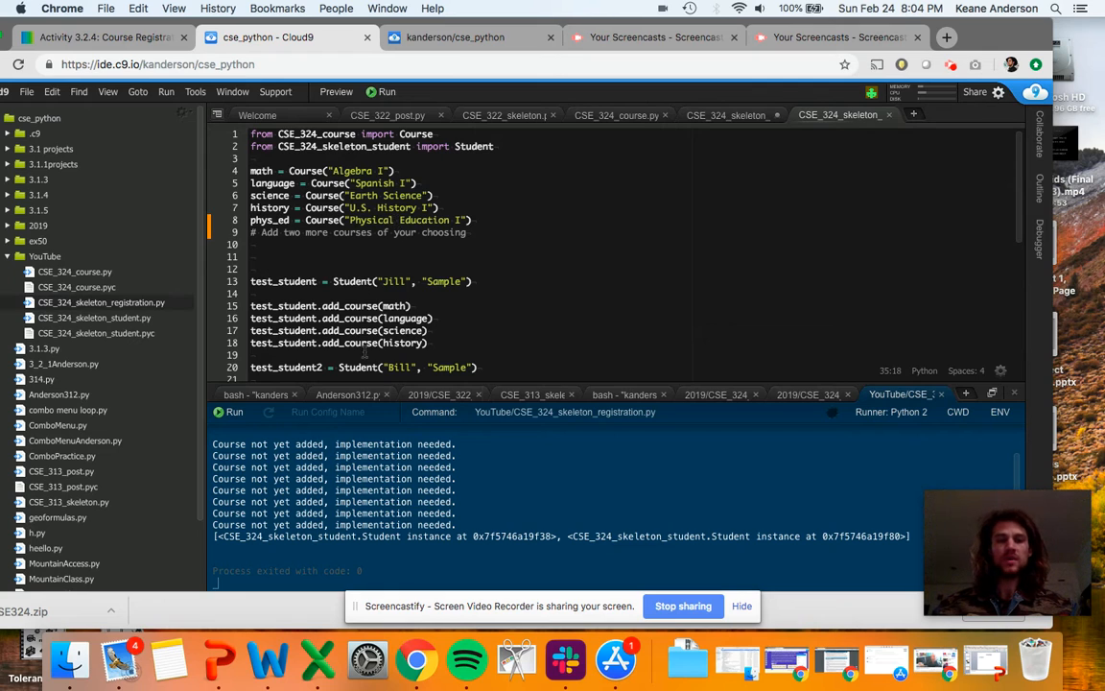
{"action": "scroll", "scroll_direction": "down", "scroll_amount": 3}
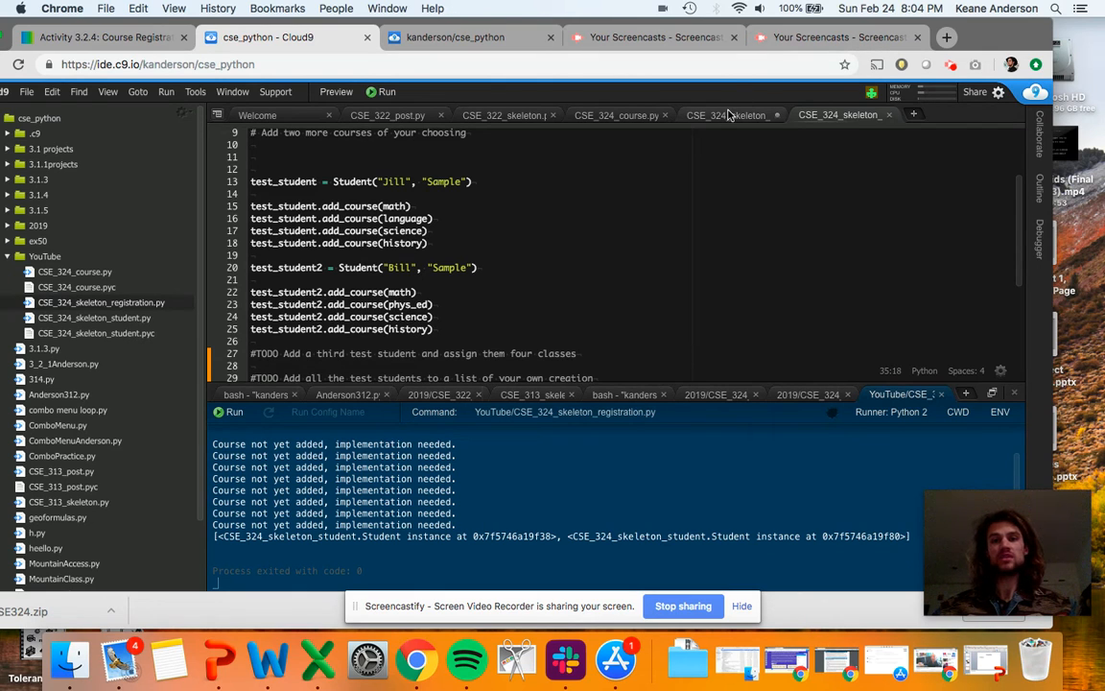
{"action": "left_click", "coordinate": [729, 115]}
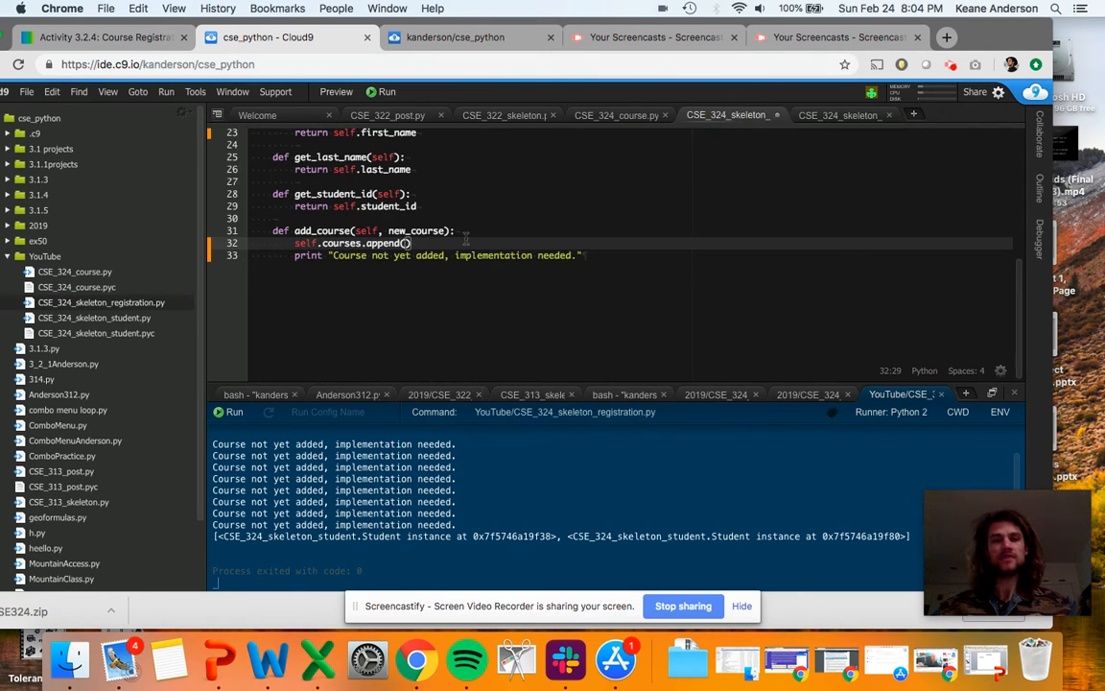
{"action": "type", "text": "new_course"}
{"action": "left_click", "coordinate": [633, 256]}
{"action": "type", "text": "print \"Cours"}
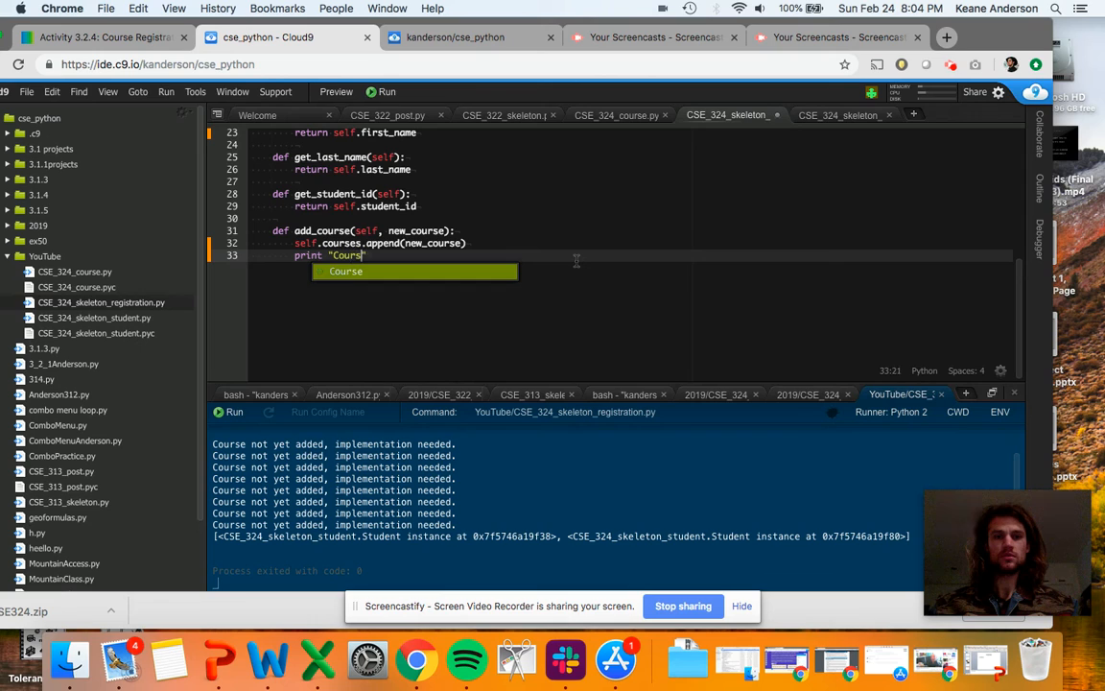
{"action": "type", "text": "added"}
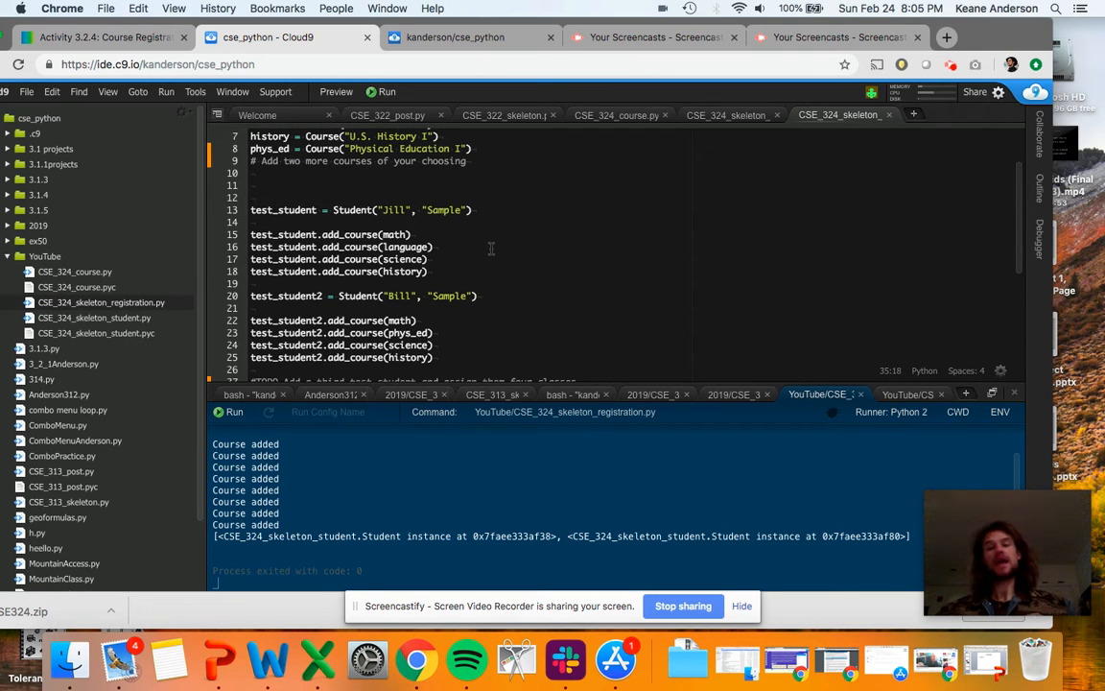
Scroll down through the file toward the fakekidlist section.
{"action": "scroll", "scroll_direction": "down", "scroll_amount": 3}
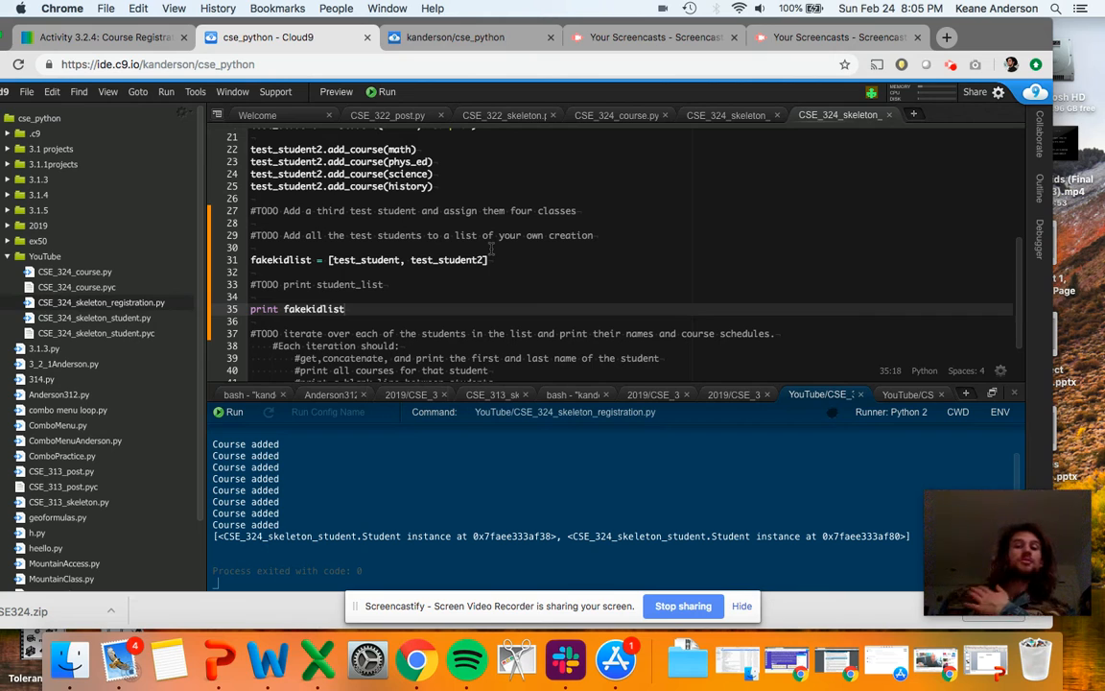
{"action": "scroll", "scroll_direction": "down", "scroll_amount": 3}
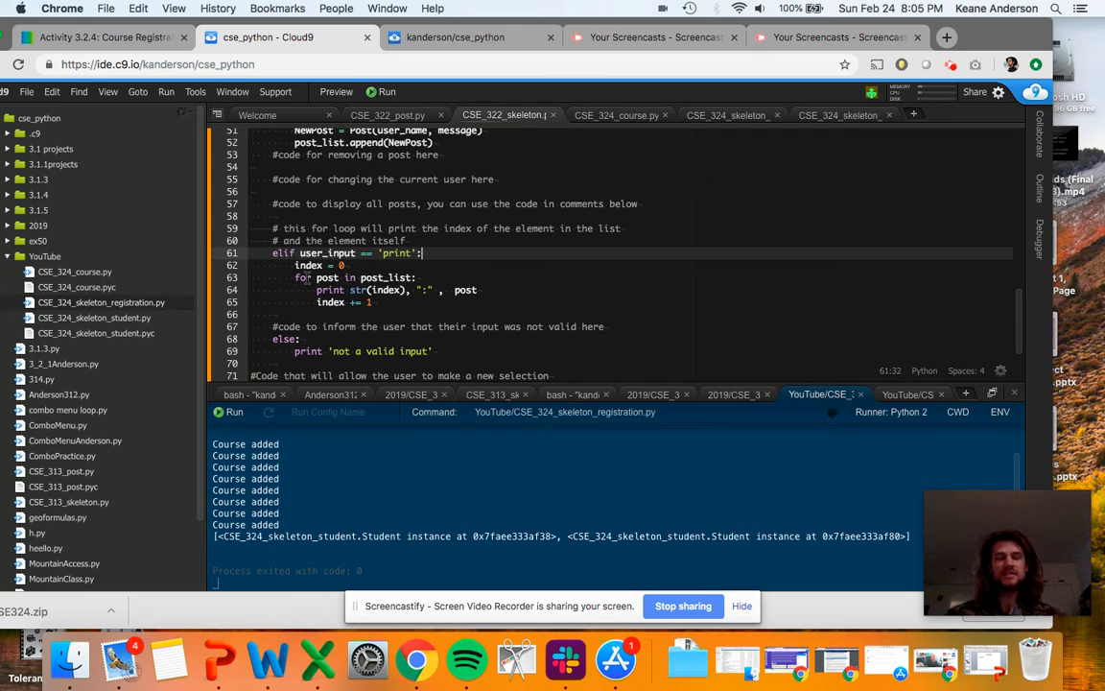
{"action": "mouse_move", "coordinate": [324, 303]}
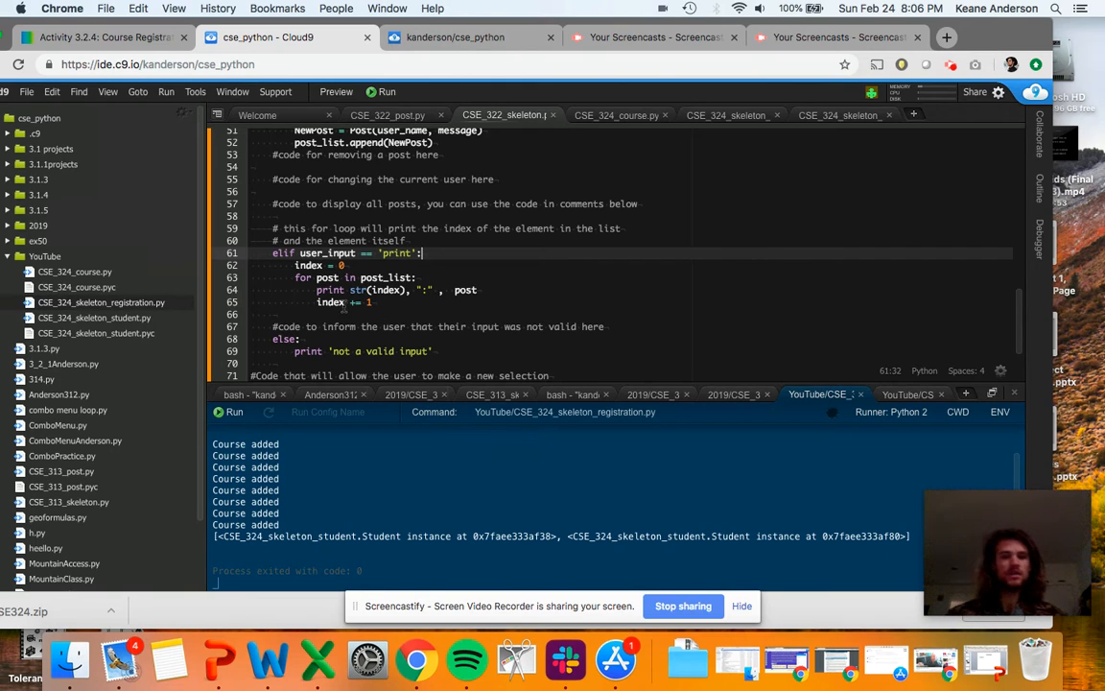
{"action": "left_click", "coordinate": [617, 114]}
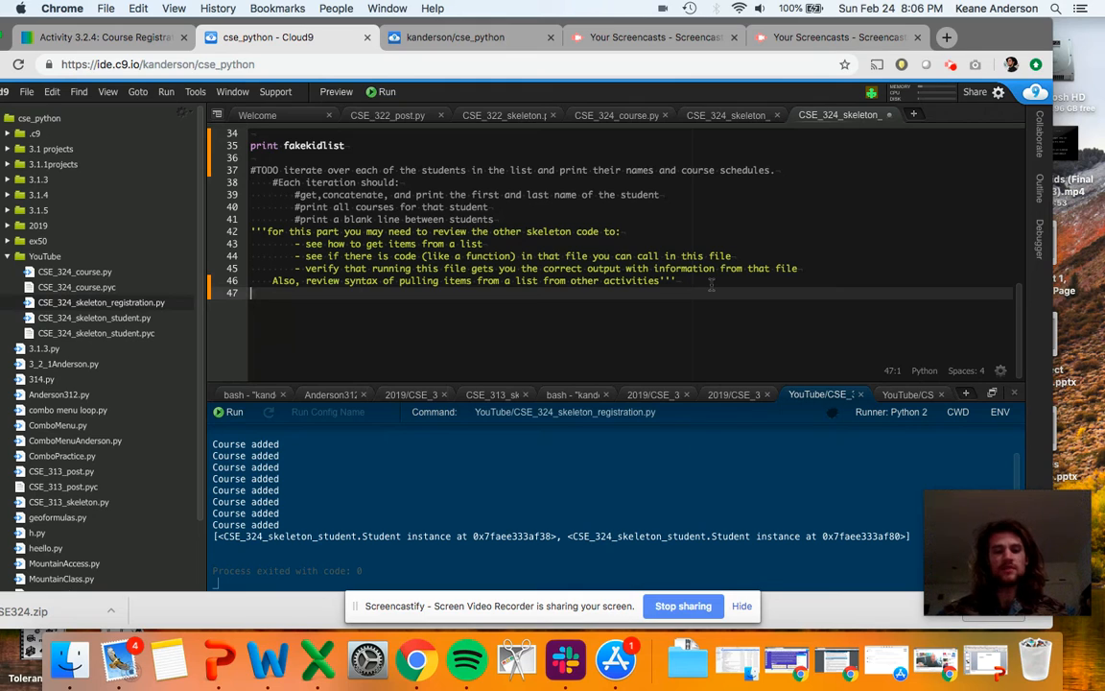
At line 47, write for Student in fakekidlist: with a print str(Student) body.
{"action": "type", "text": "Fo"}
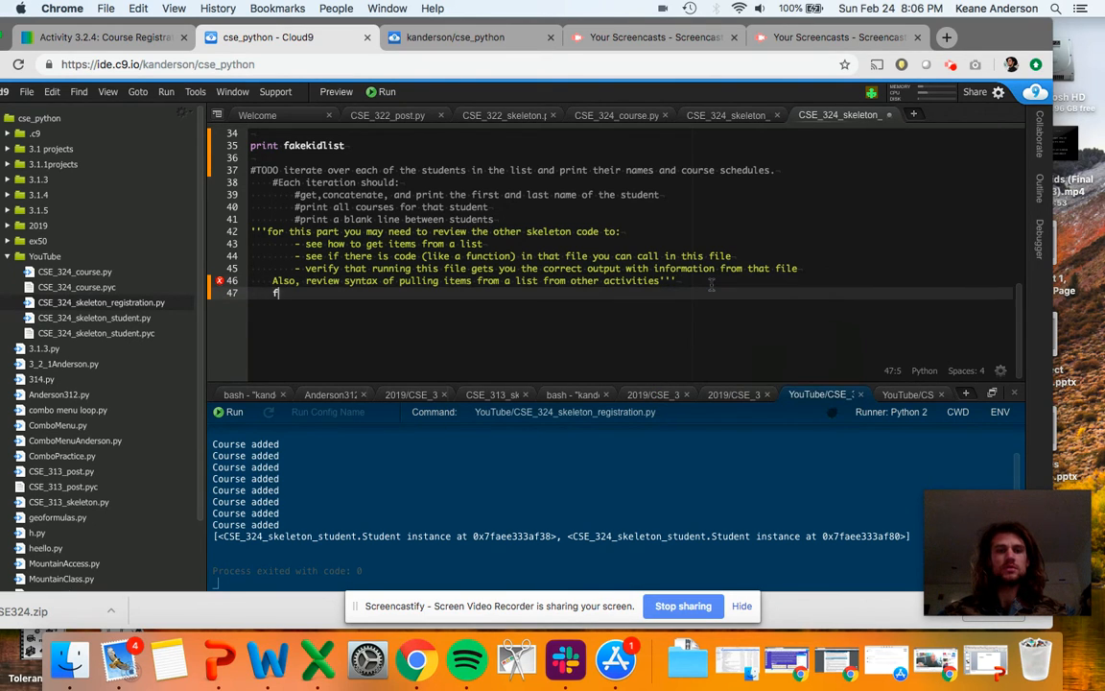
{"action": "type", "text": "or"}
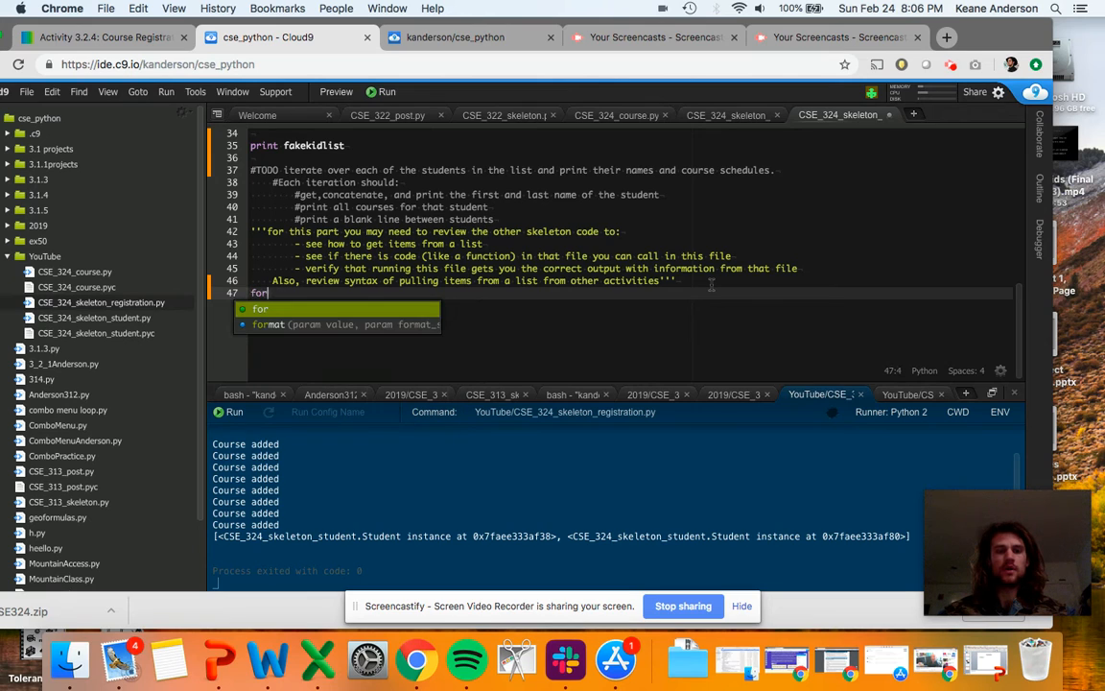
{"action": "type", "text": "S"}
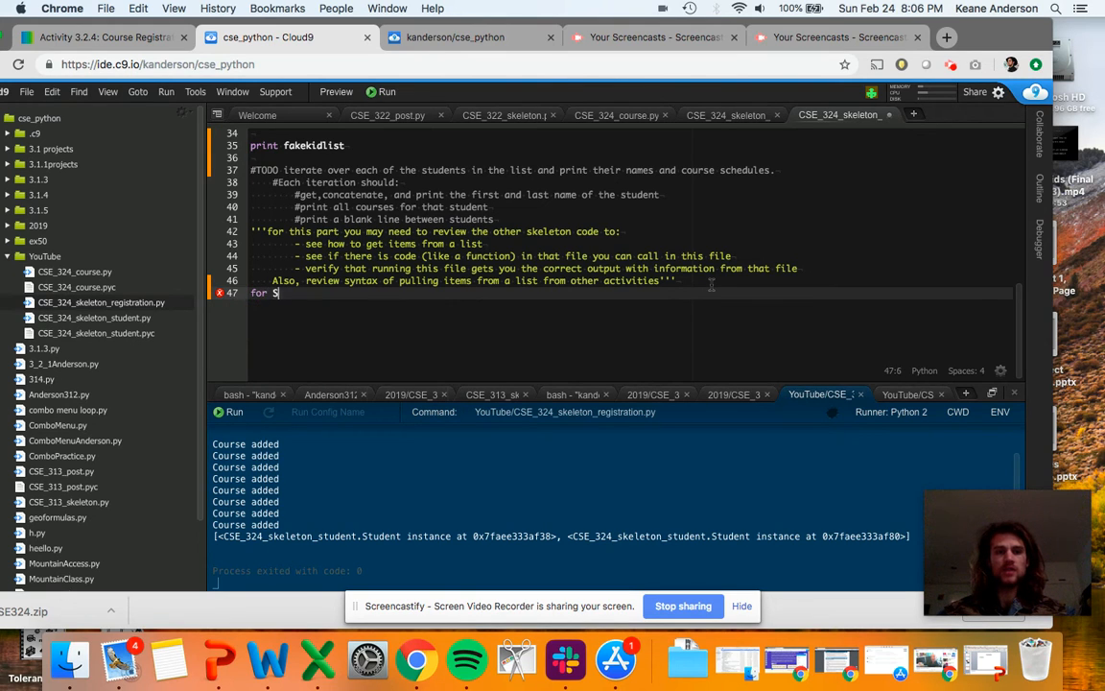
{"action": "type", "text": "tudent in"}
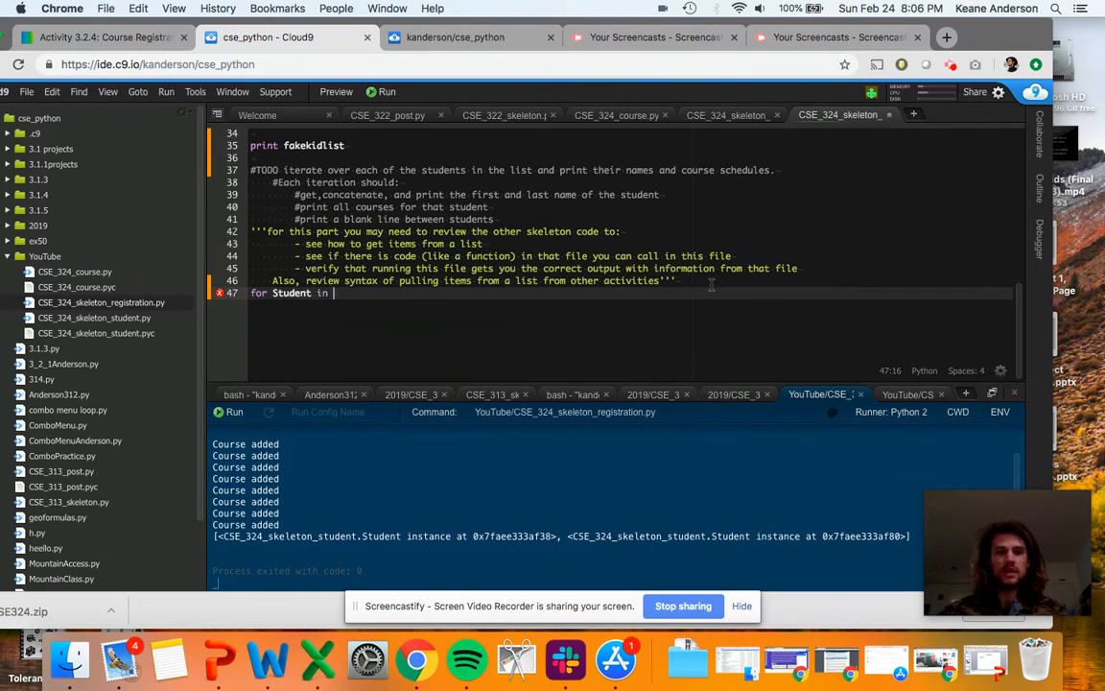
{"action": "type", "text": "fake"}
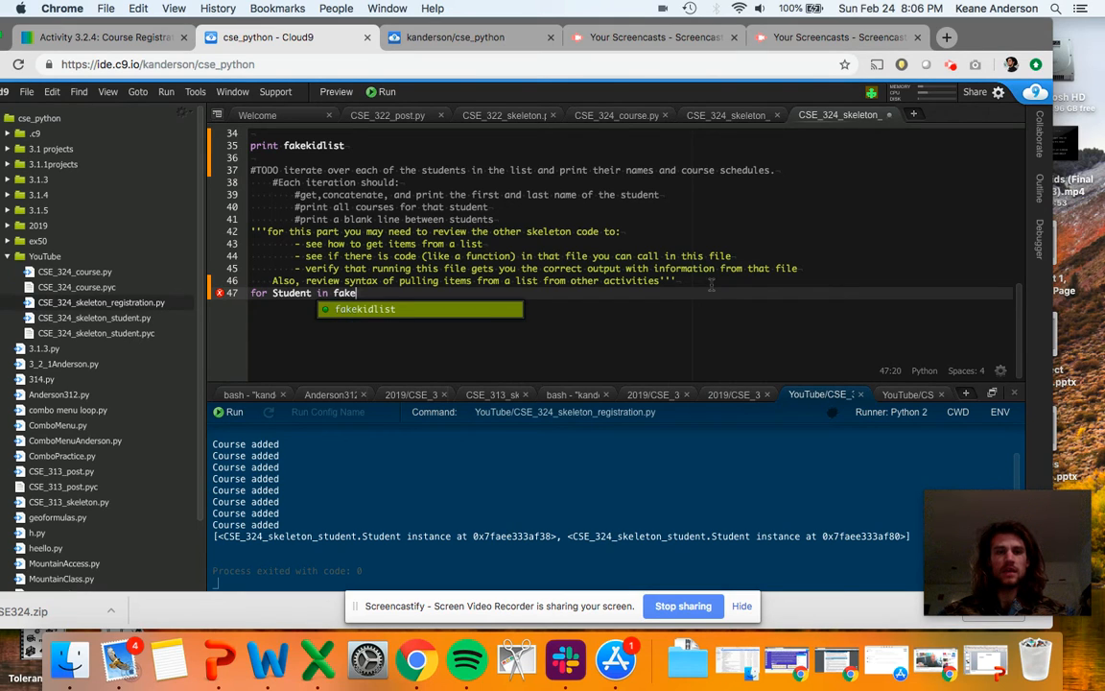
{"action": "key", "text": "Tab"}
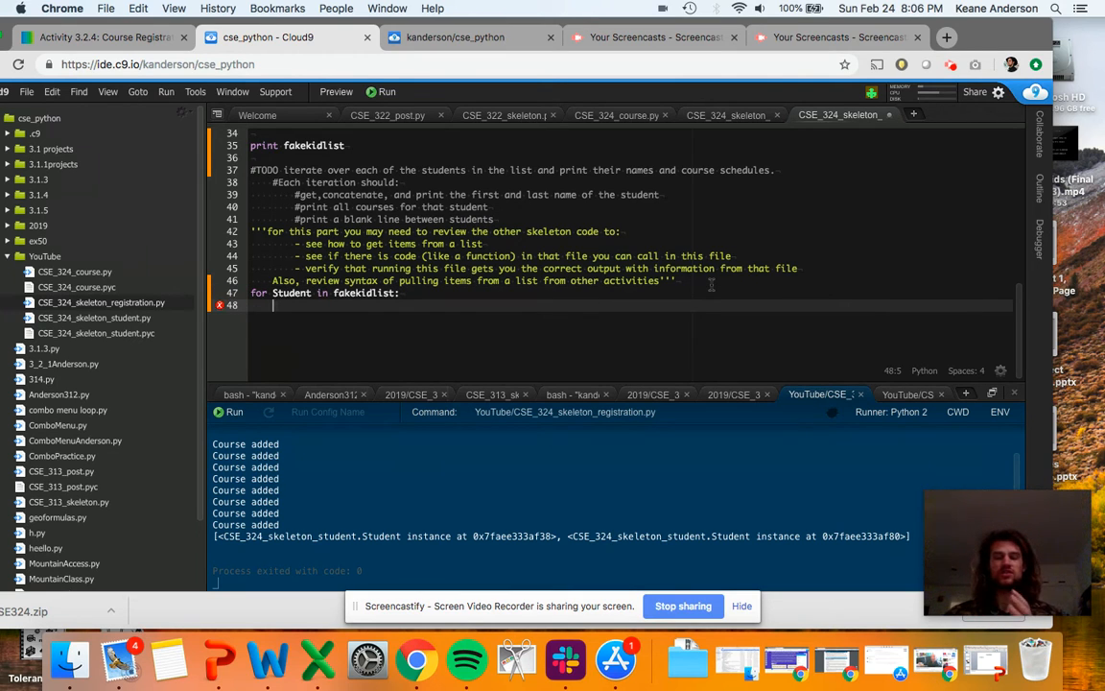
{"action": "mouse_move", "coordinate": [497, 115]}
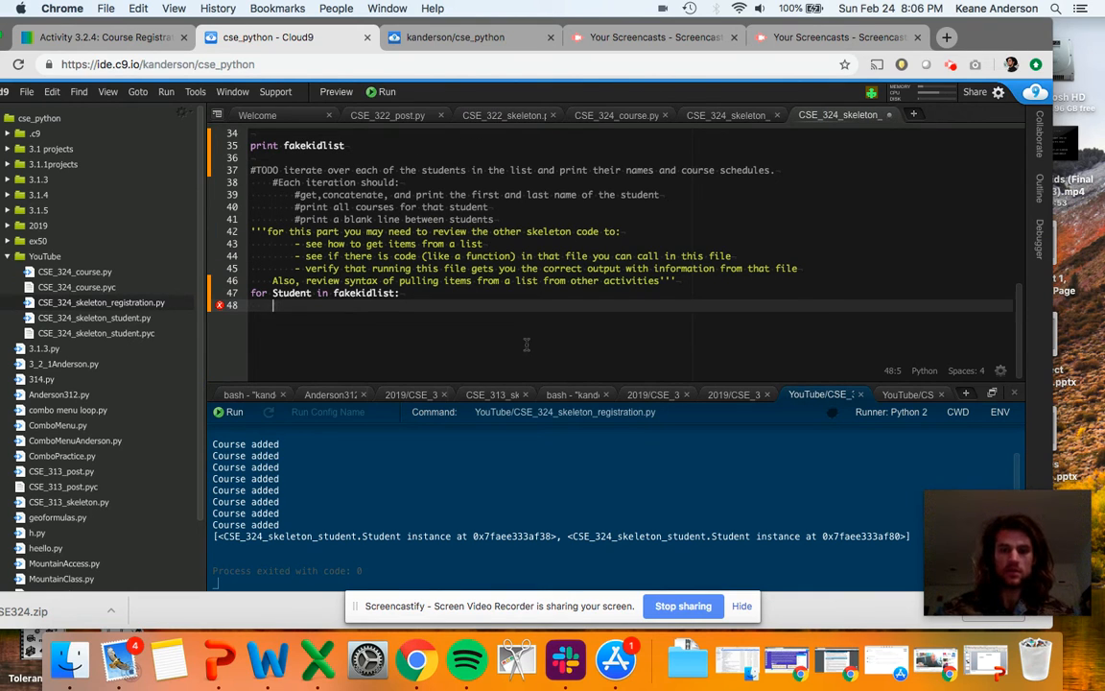
{"action": "type", "text": "print s"}
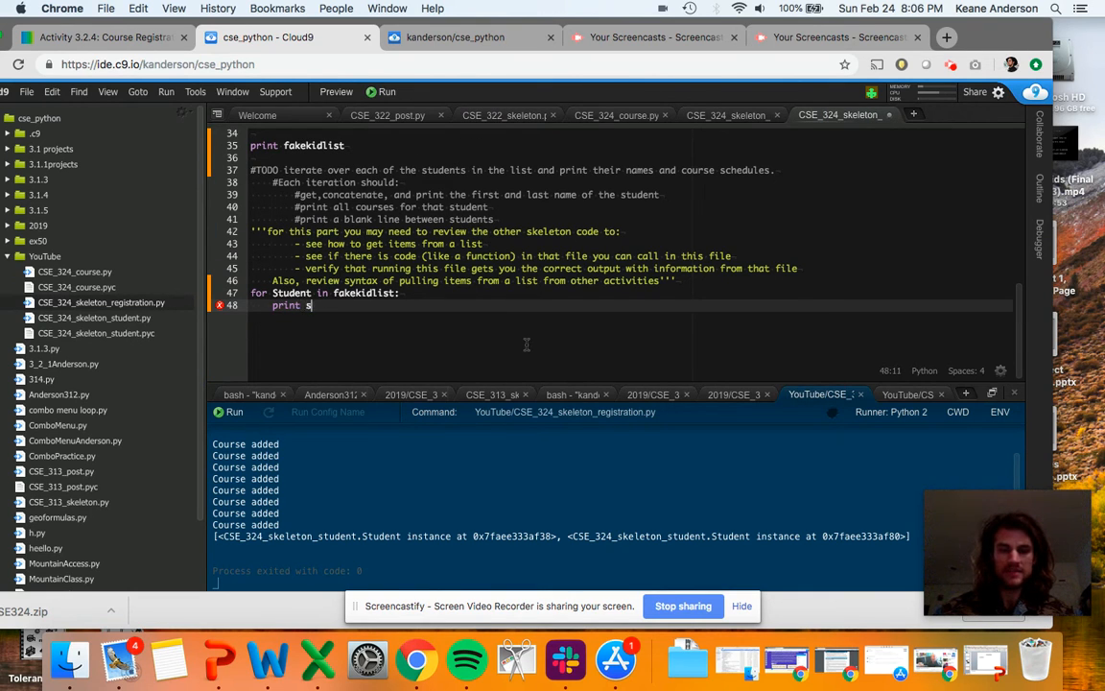
{"action": "type", "text": "tr()"}
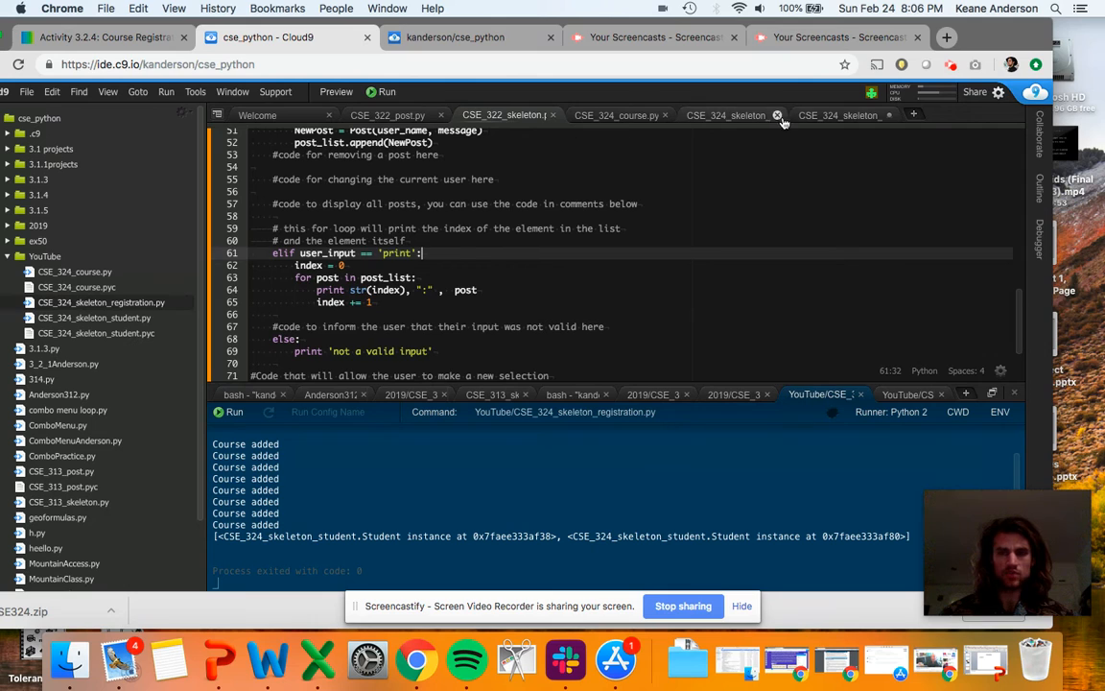
{"action": "left_click", "coordinate": [839, 114]}
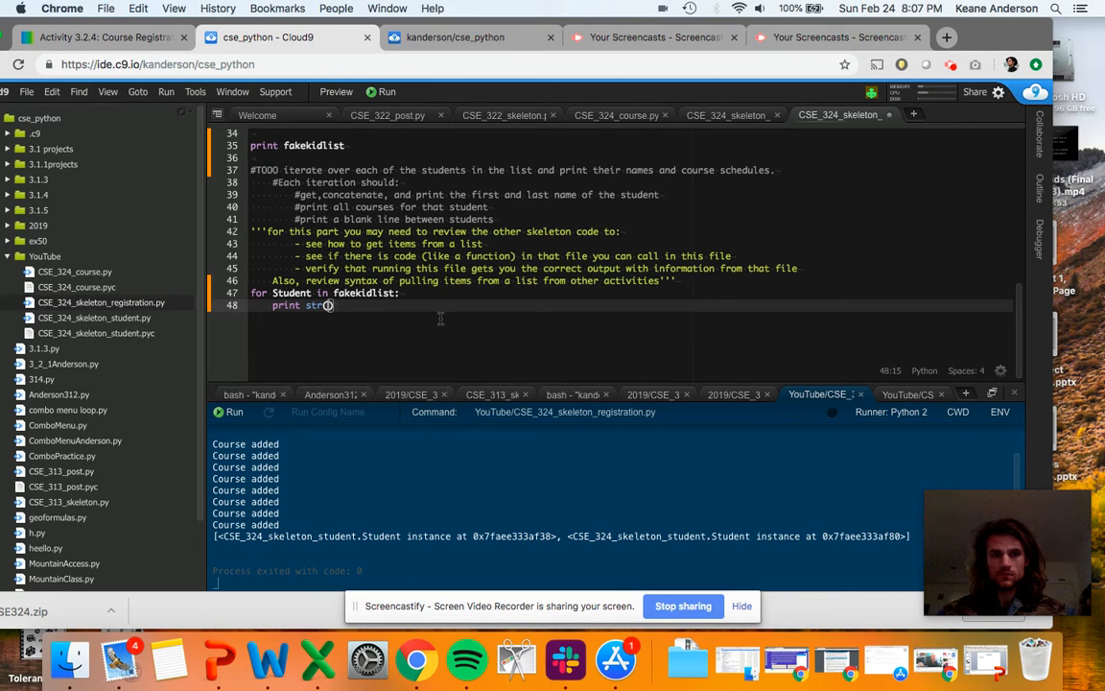
{"action": "type", "text": "Student)"}
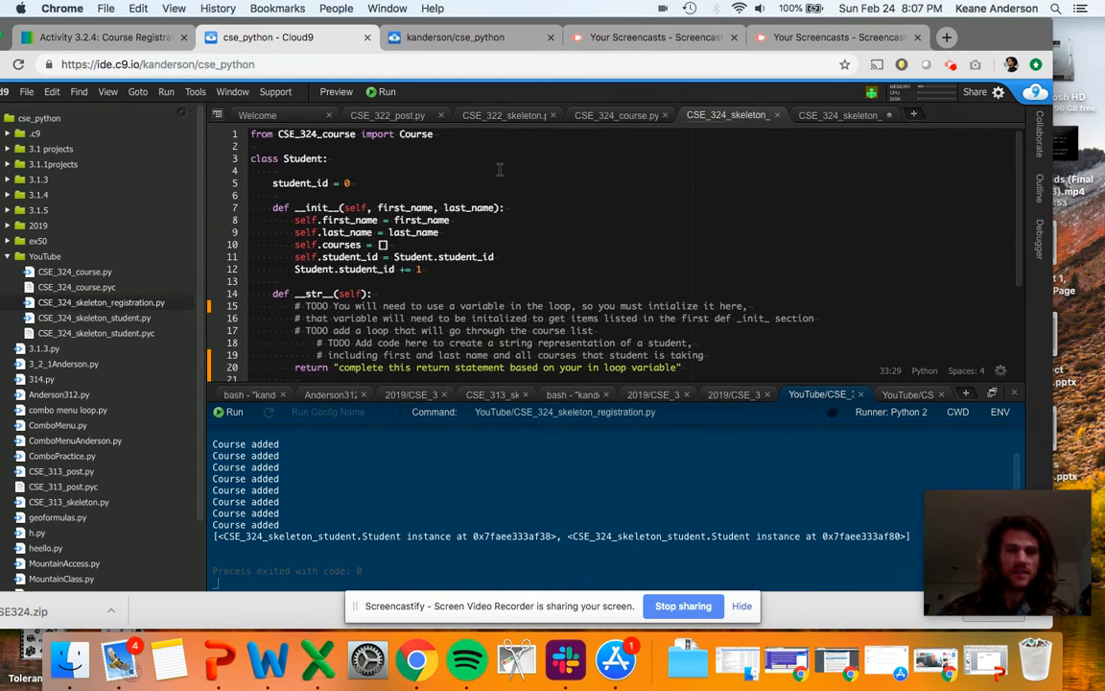
Consult the Post and Course class files for reference before returning to Student.
{"action": "scroll", "scroll_direction": "down", "scroll_amount": 3}
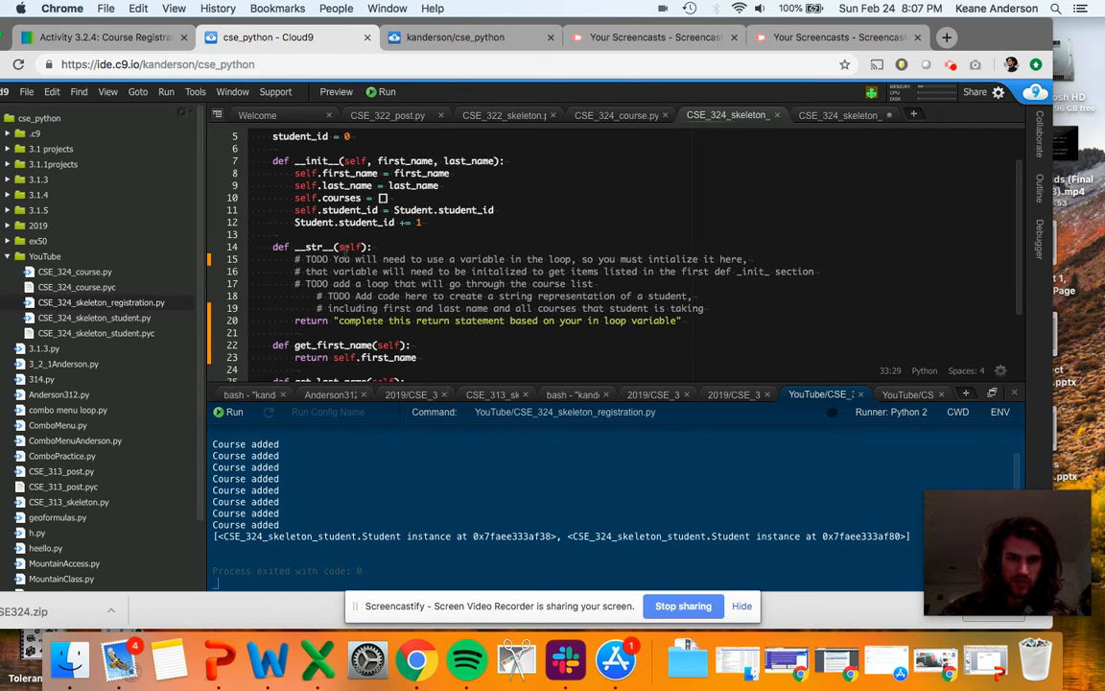
{"action": "mouse_move", "coordinate": [839, 120]}
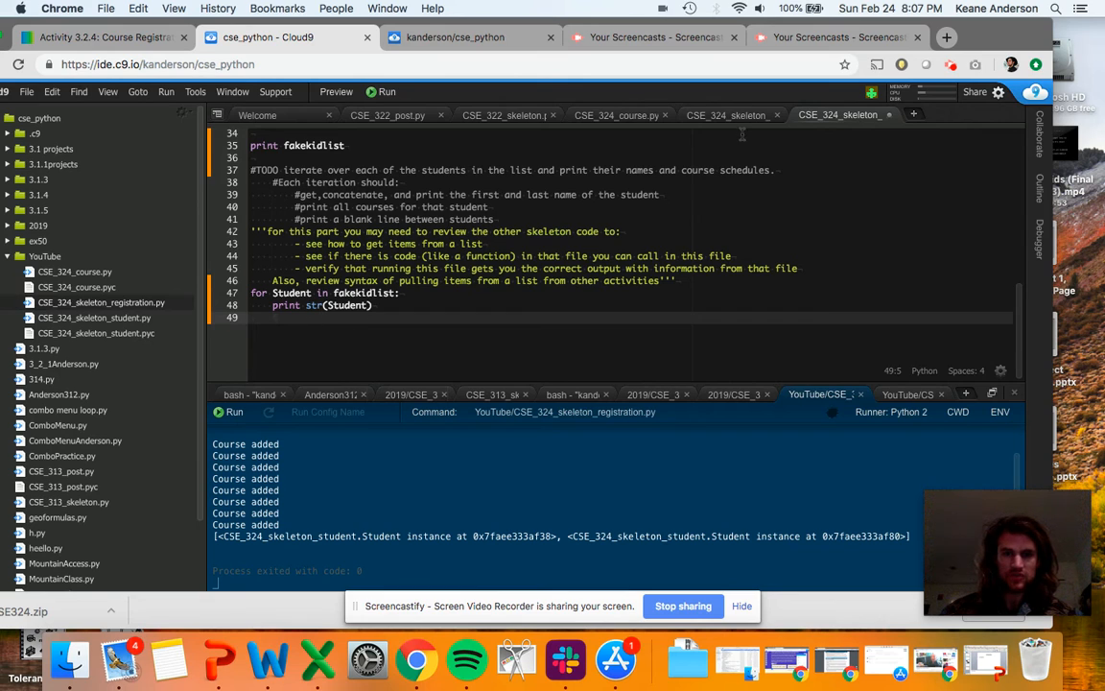
{"action": "left_click", "coordinate": [388, 115]}
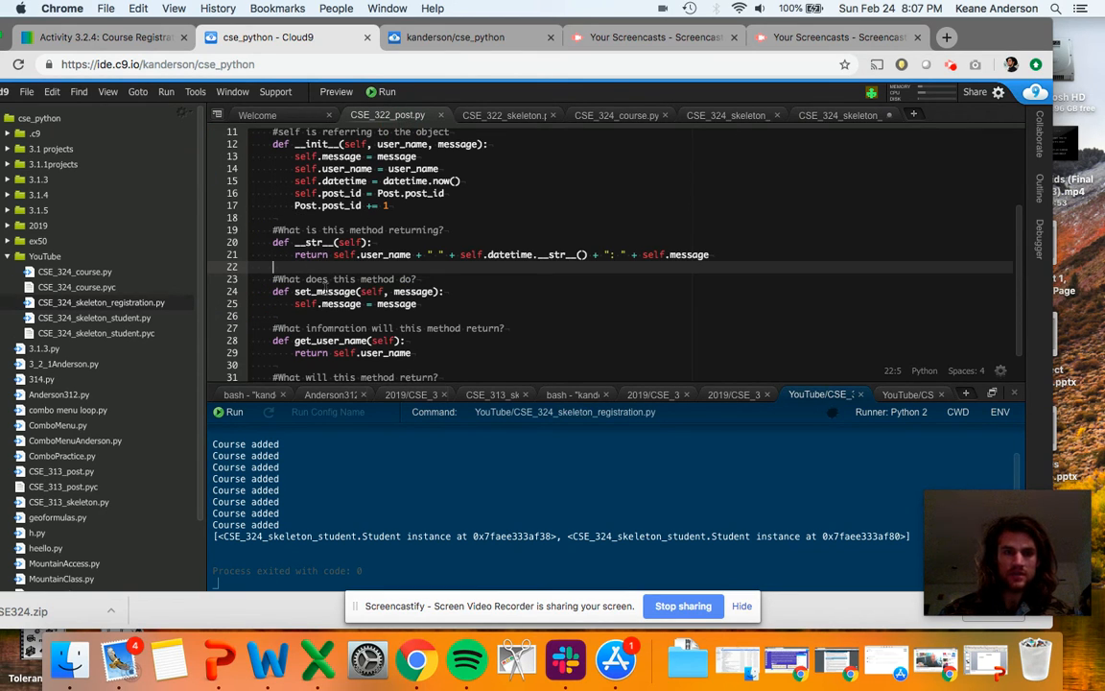
{"action": "scroll", "scroll_direction": "down", "scroll_amount": 3}
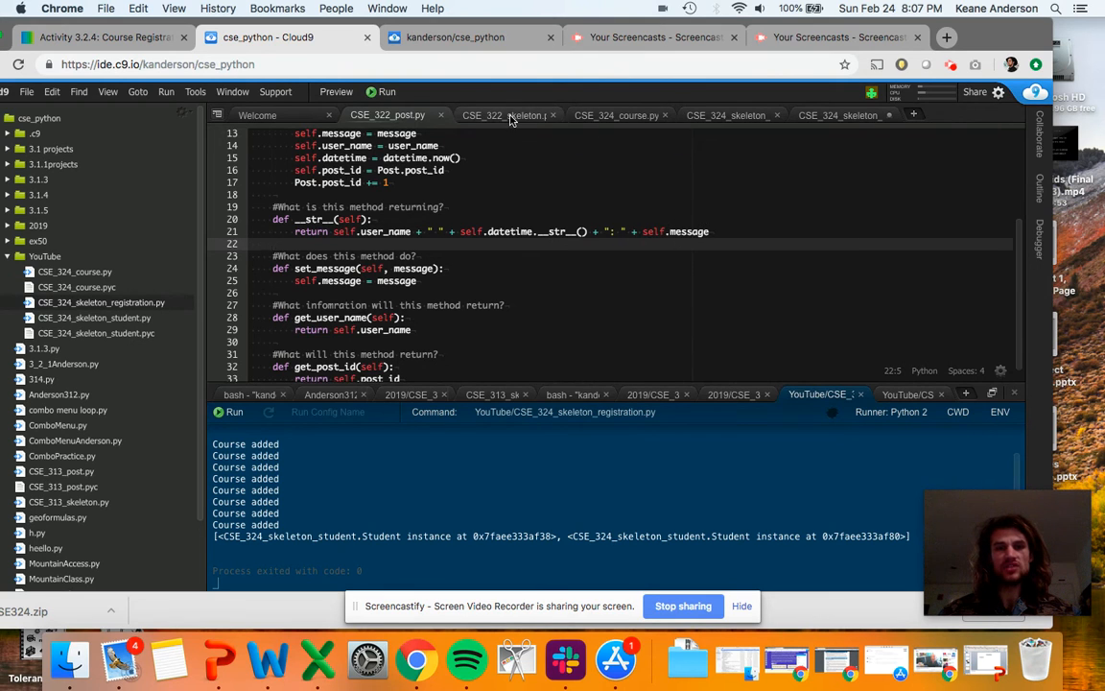
{"action": "left_click", "coordinate": [611, 115]}
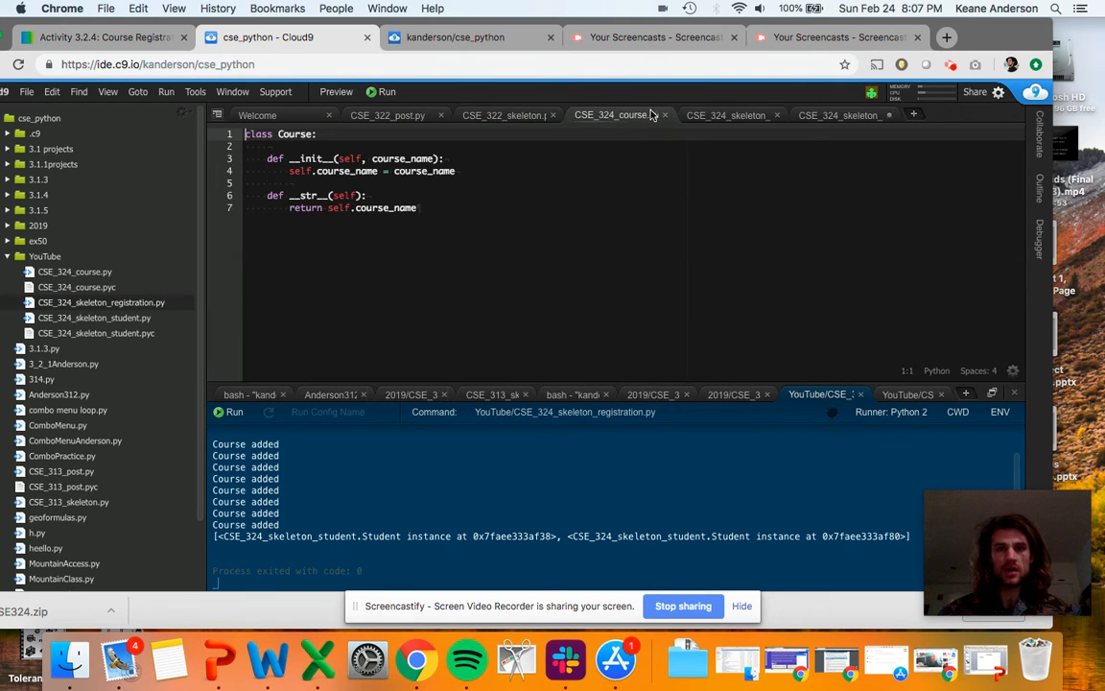
{"action": "left_click", "coordinate": [729, 115]}
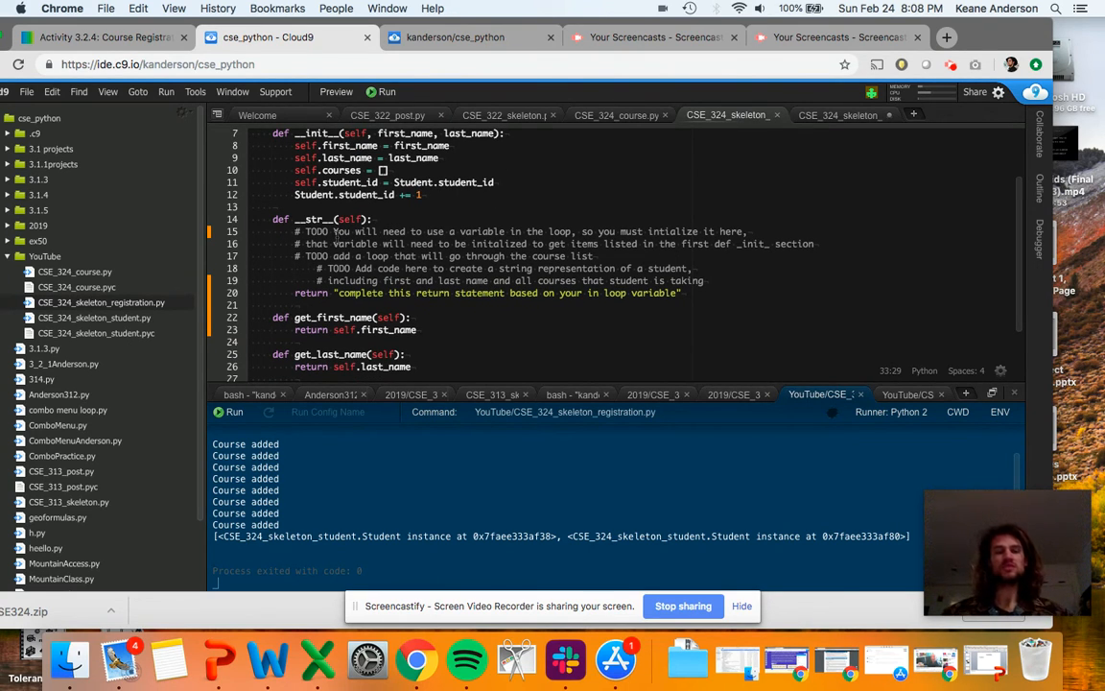
After the TODO comments in __str__, add printstudent = "" on a new line.
{"action": "left_click", "coordinate": [351, 231]}
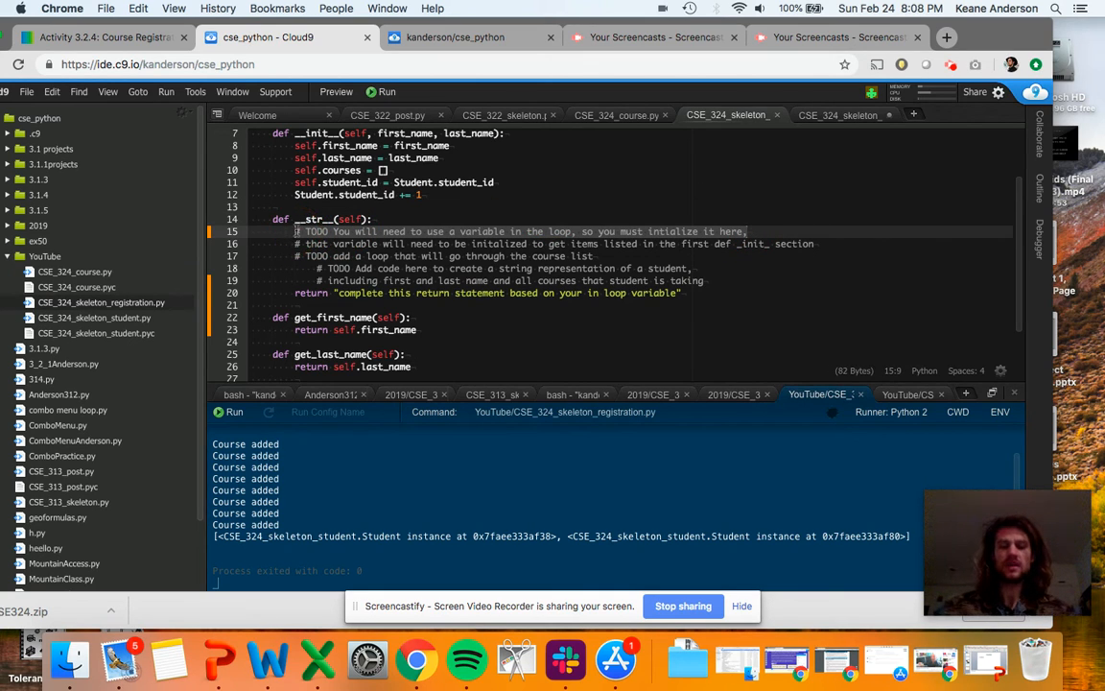
{"action": "type", "text": "prin"}
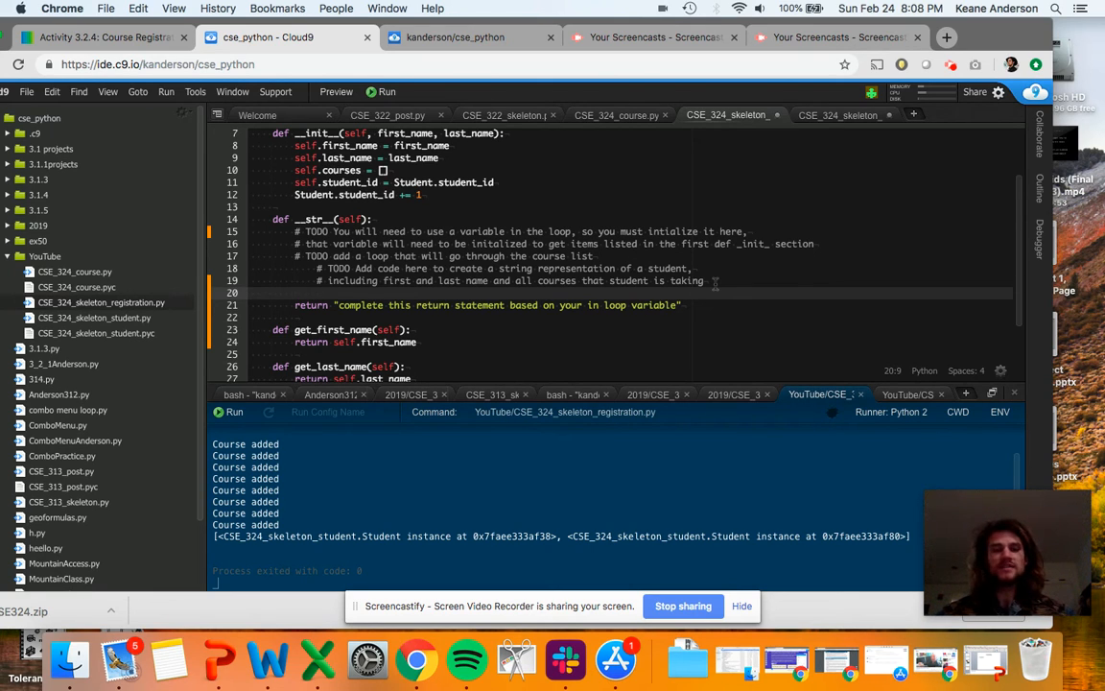
{"action": "type", "text": "student"}
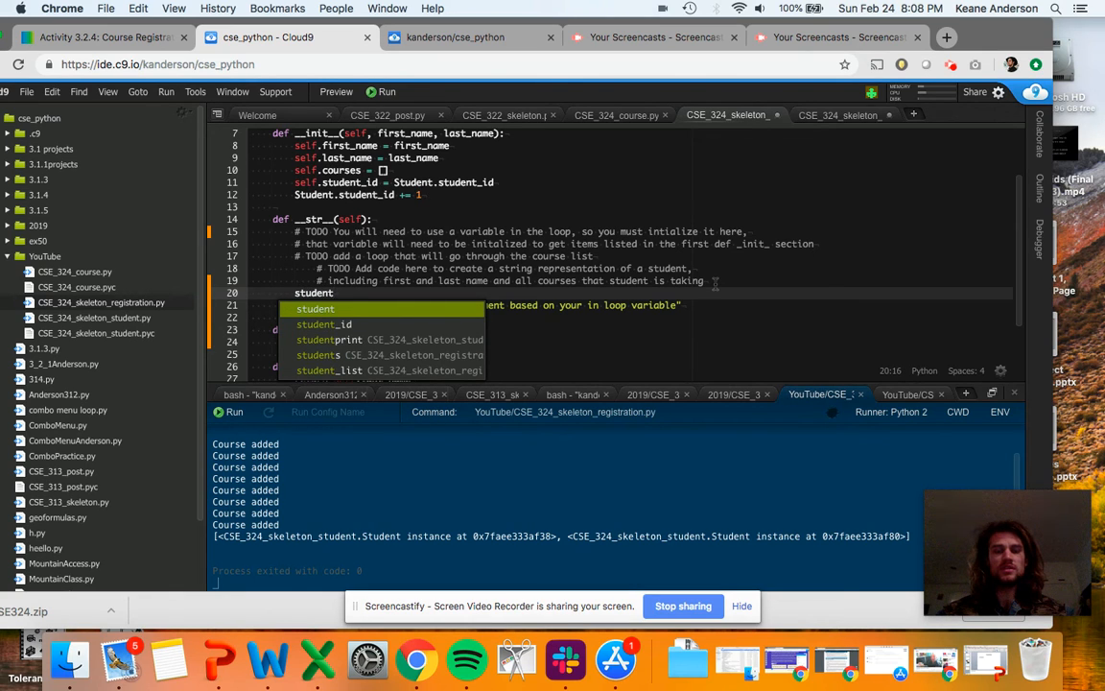
{"action": "type", "text": "printstuf"}
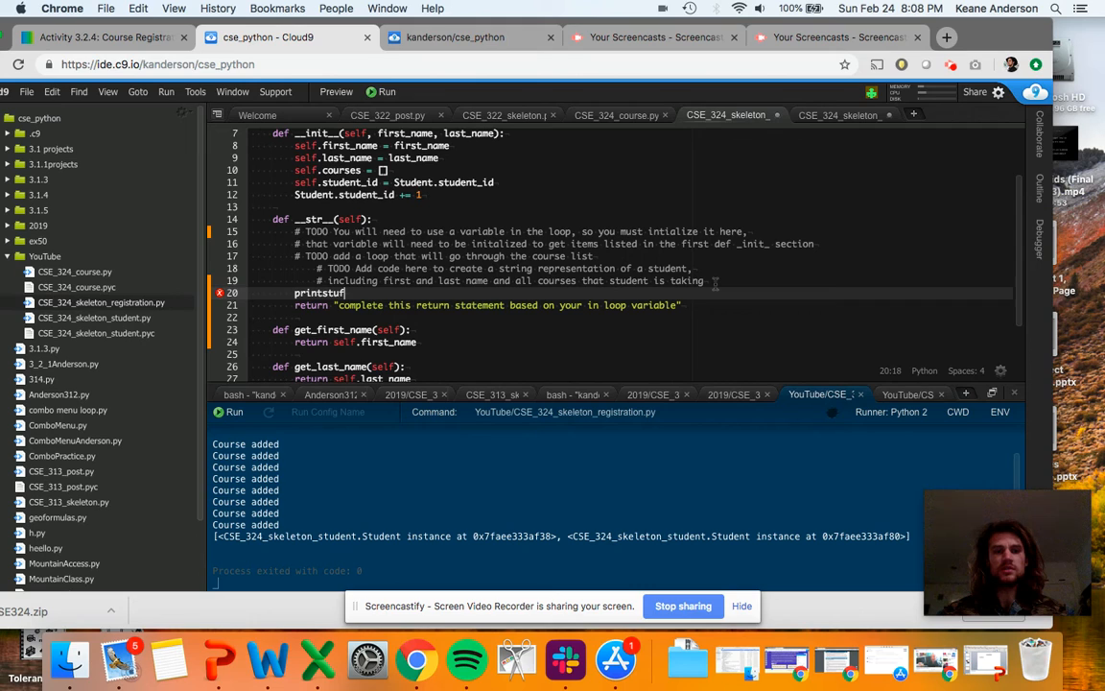
{"action": "type", "text": "ent ="}
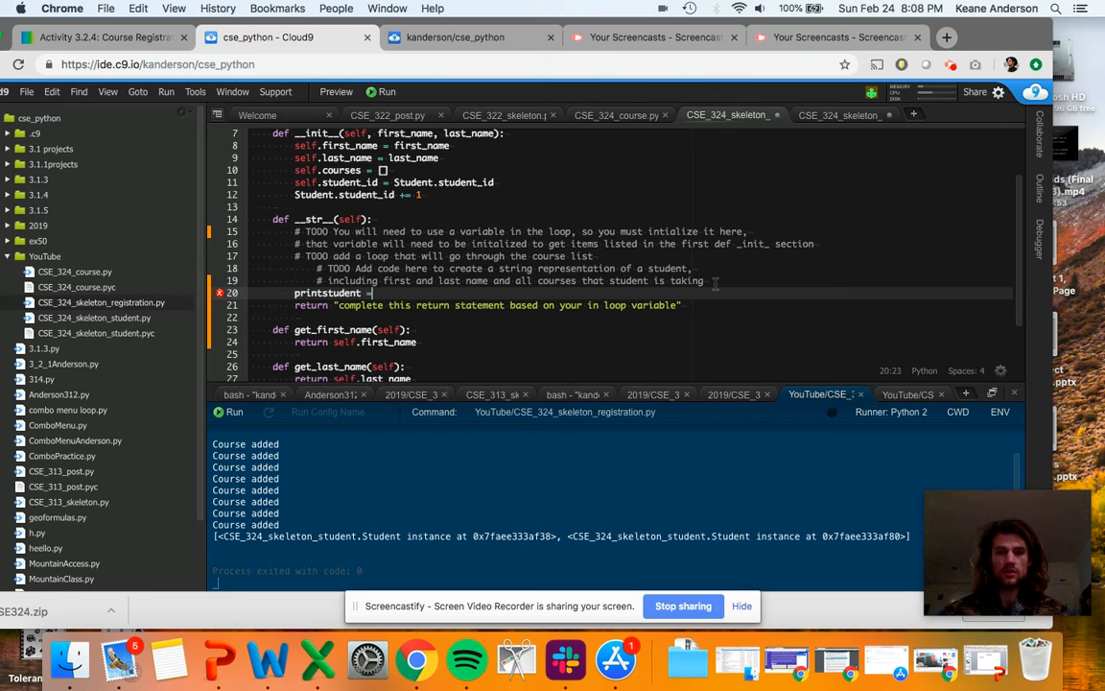
{"action": "type", "text": "\""}
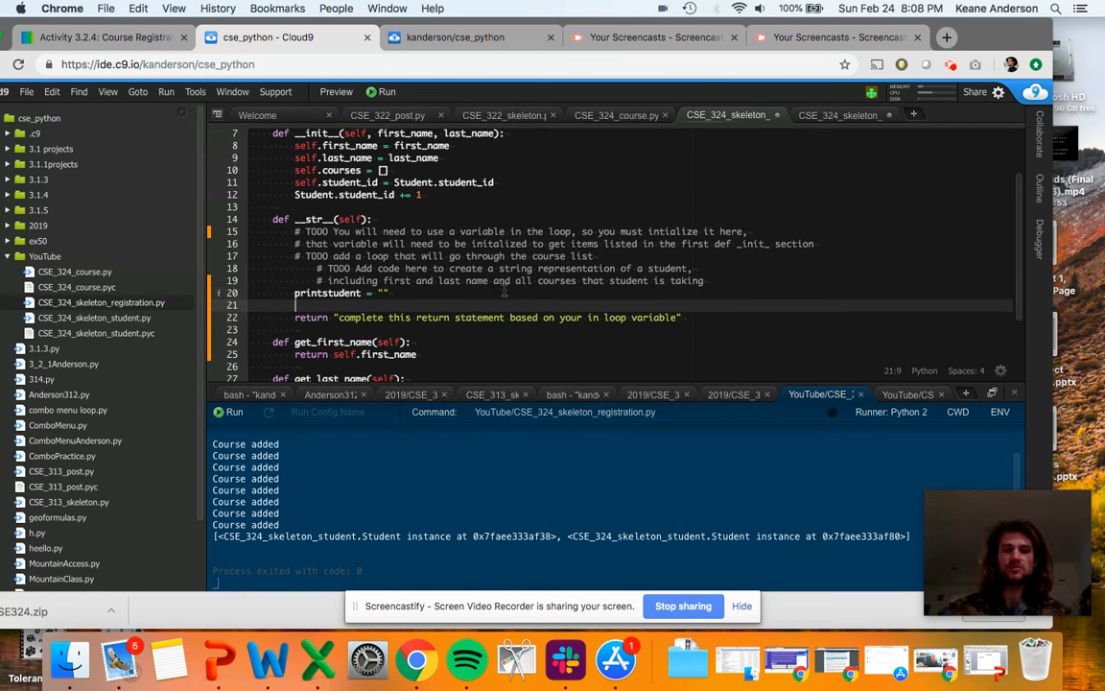
{"action": "type", "text": "P"}
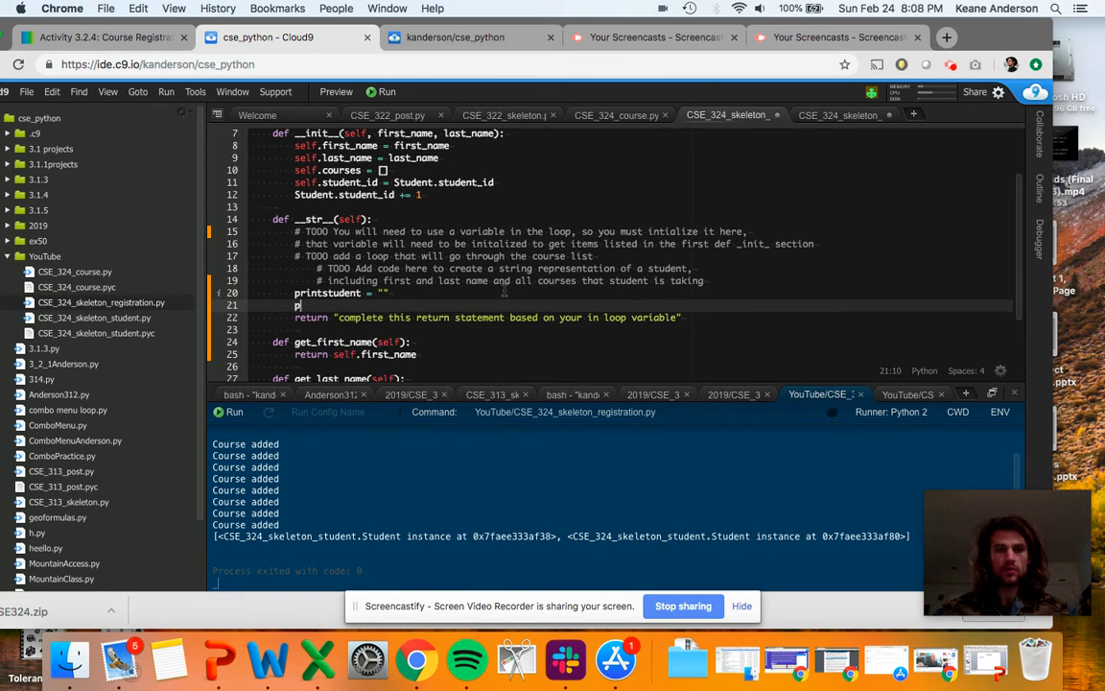
{"action": "type", "text": "printstudent"}
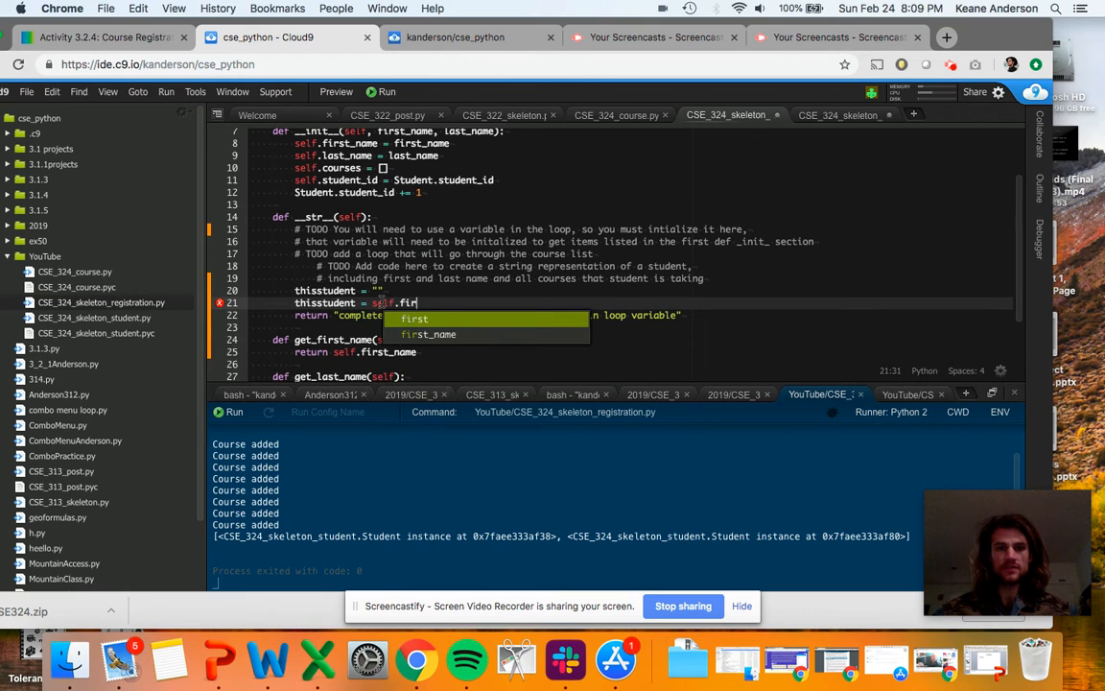
Rename to thisstudent, assign self.first_name, then append " " + self.last_name.
{"action": "type", "text": "first_name"}
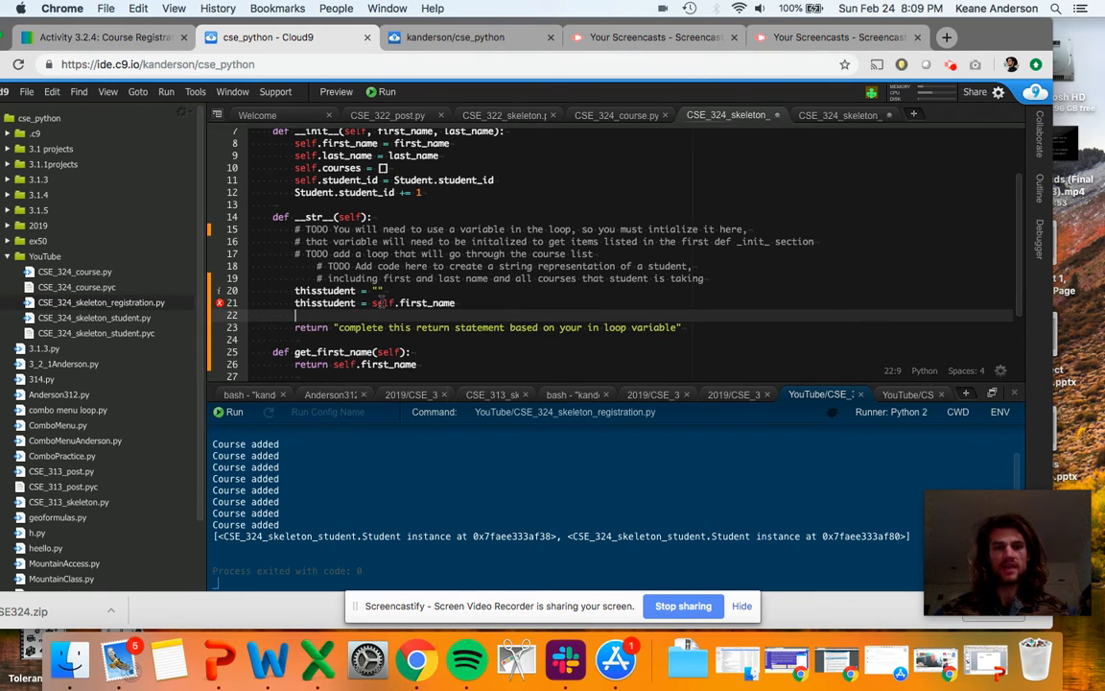
{"action": "type", "text": "thisstudent ="}
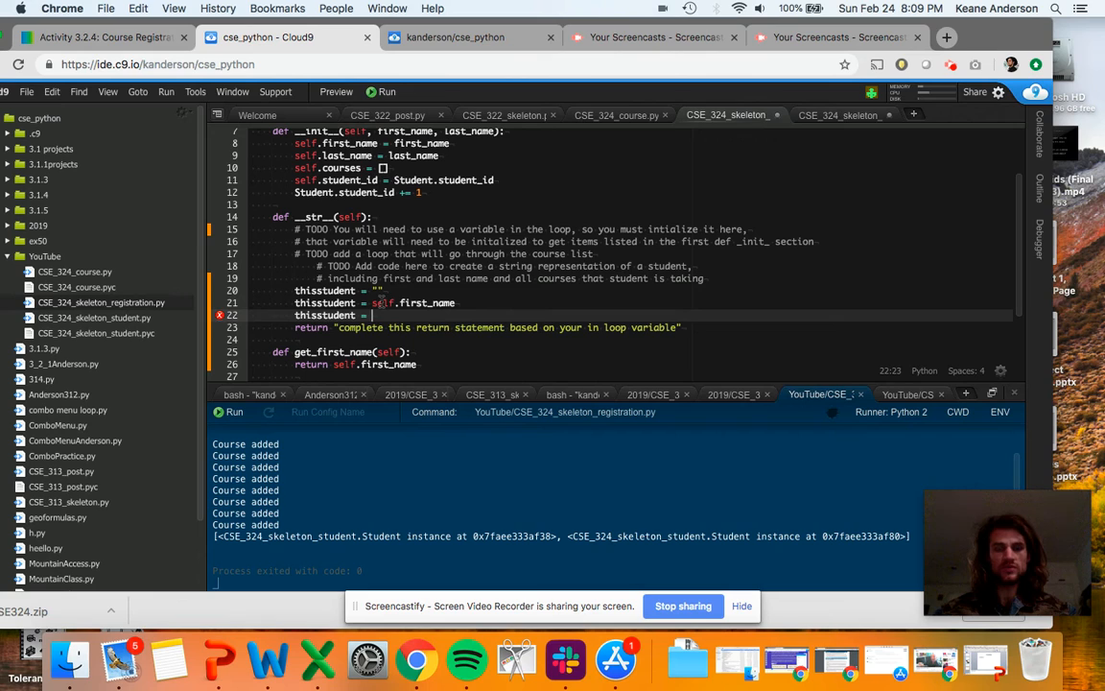
{"action": "type", "text": "self."}
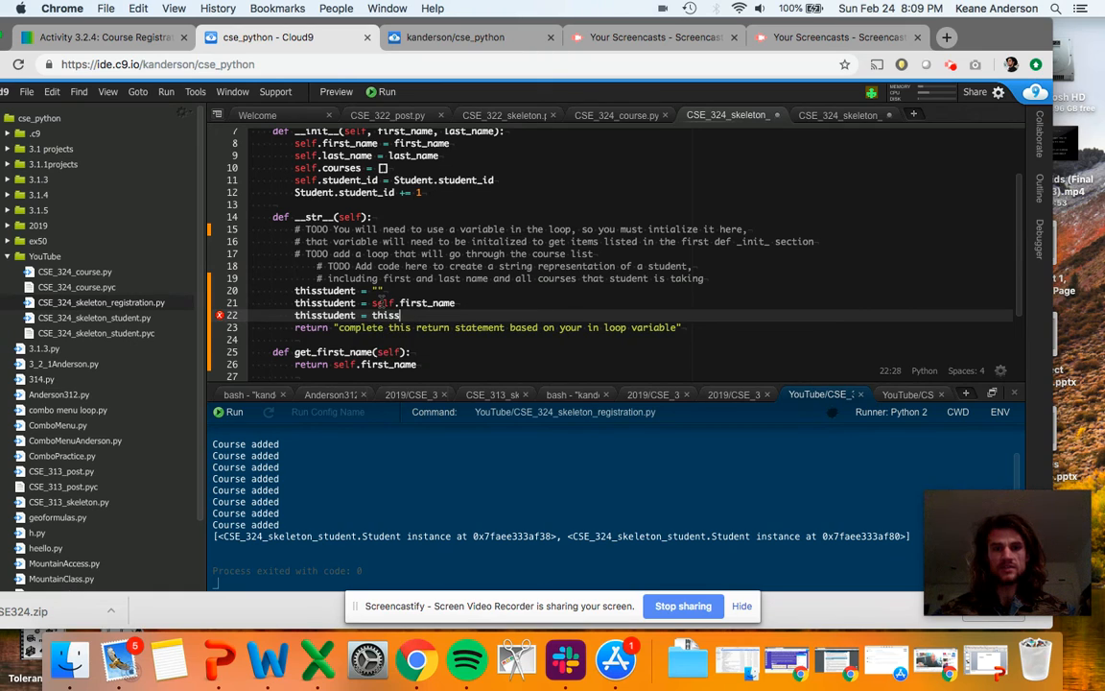
{"action": "type", "text": "tudent + \" \" +"}
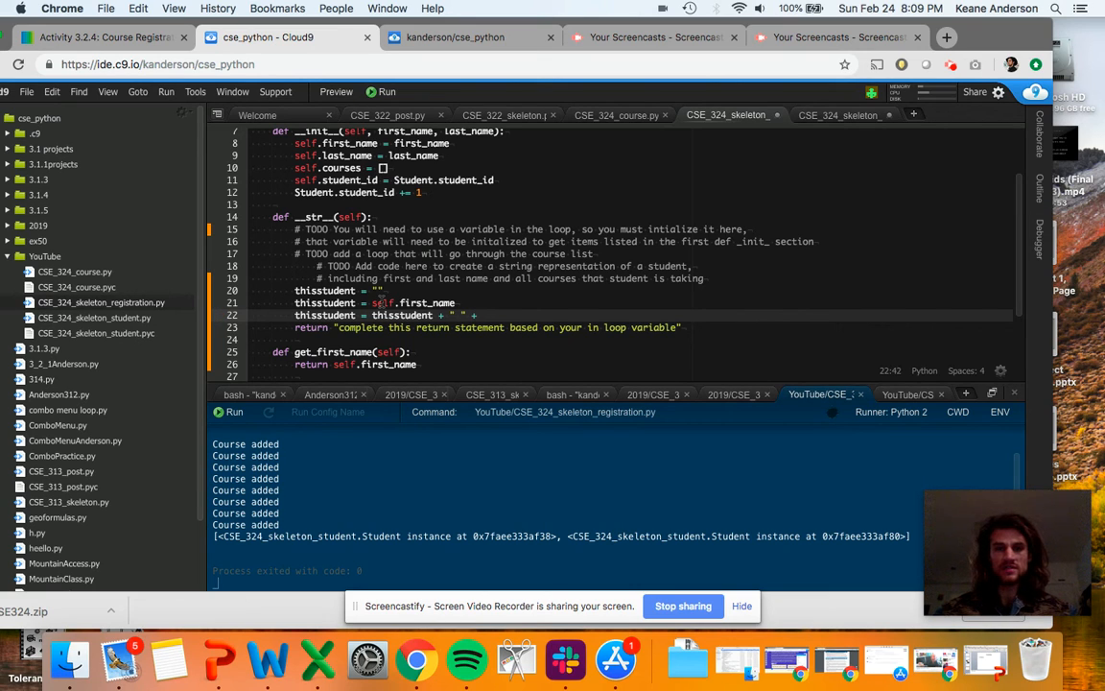
{"action": "type", "text": "thiss"}
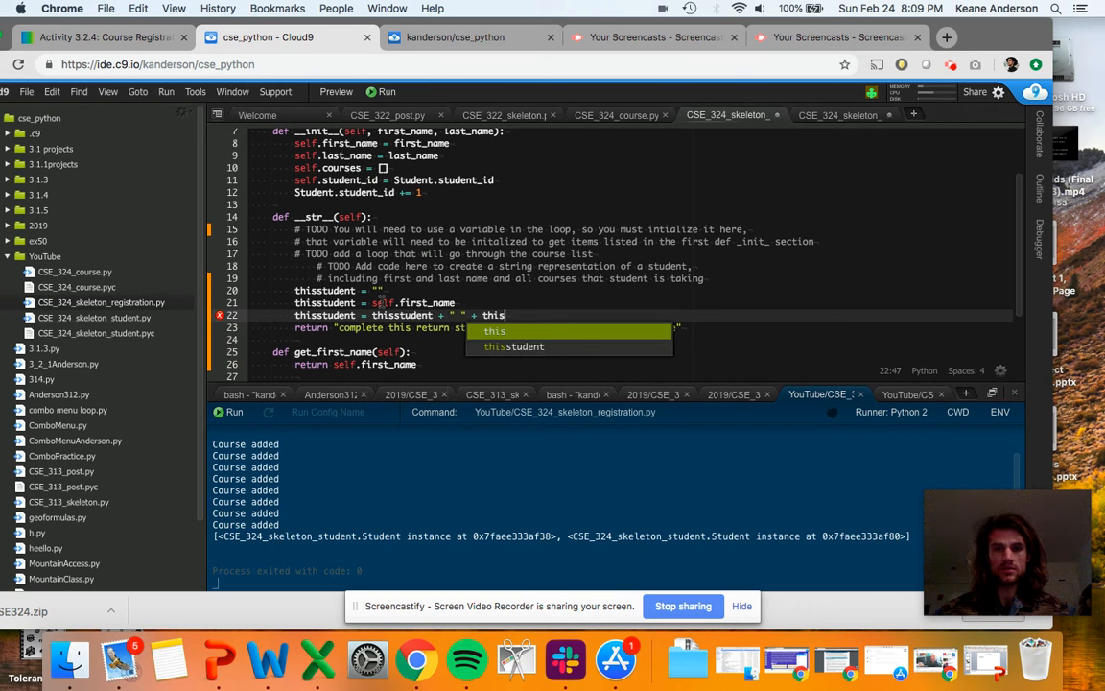
{"action": "type", "text": "self."}
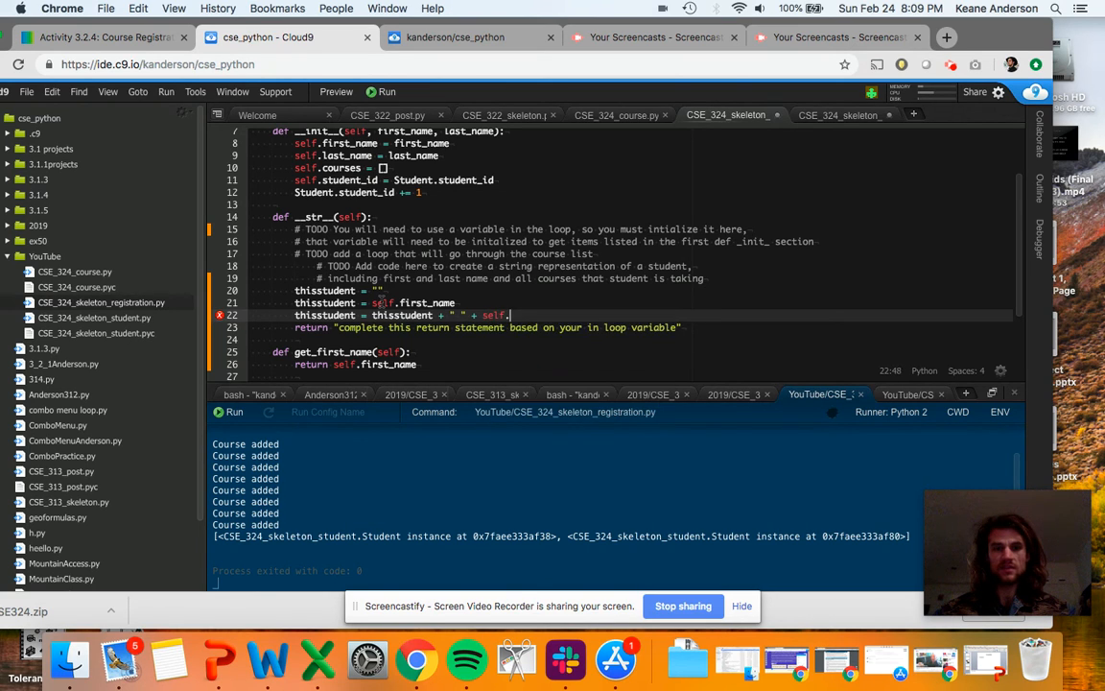
{"action": "type", "text": "last_name"}
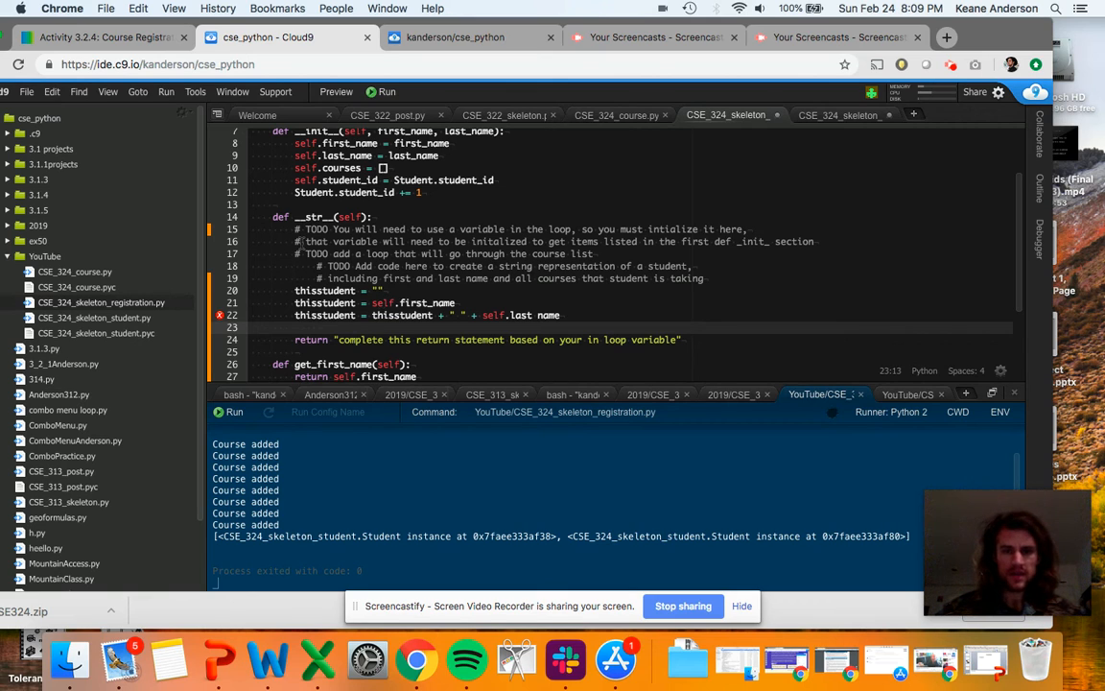
{"action": "mouse_move", "coordinate": [220, 315]}
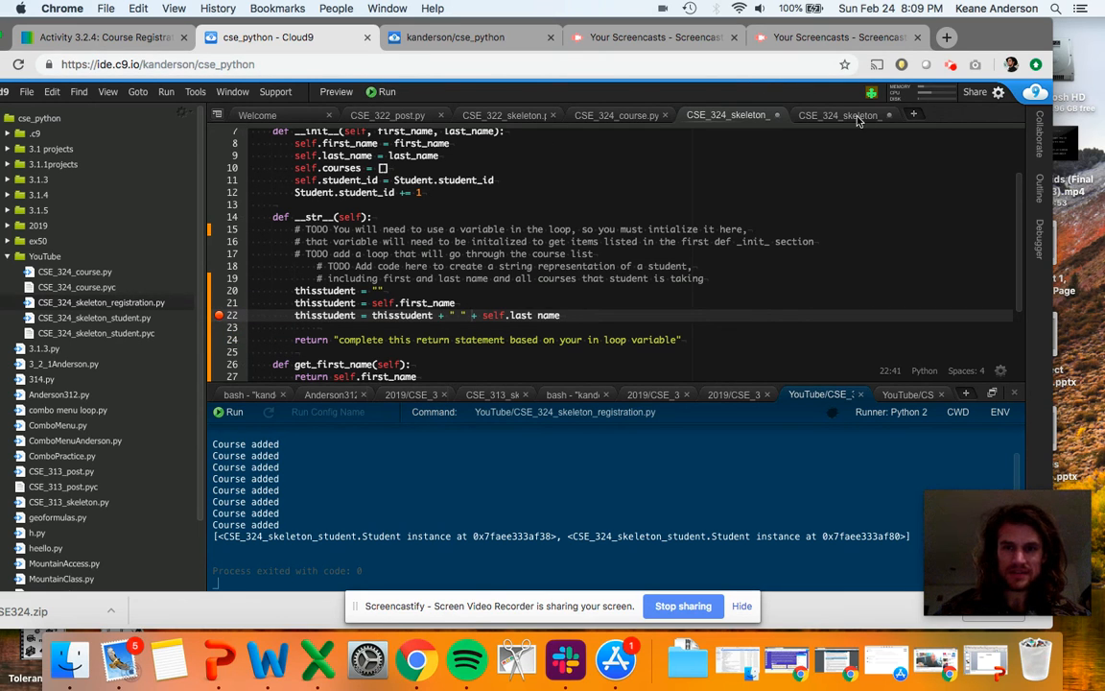
Run the registration script, consult the Post and Course files, then return to the student file.
{"action": "left_click", "coordinate": [386, 91]}
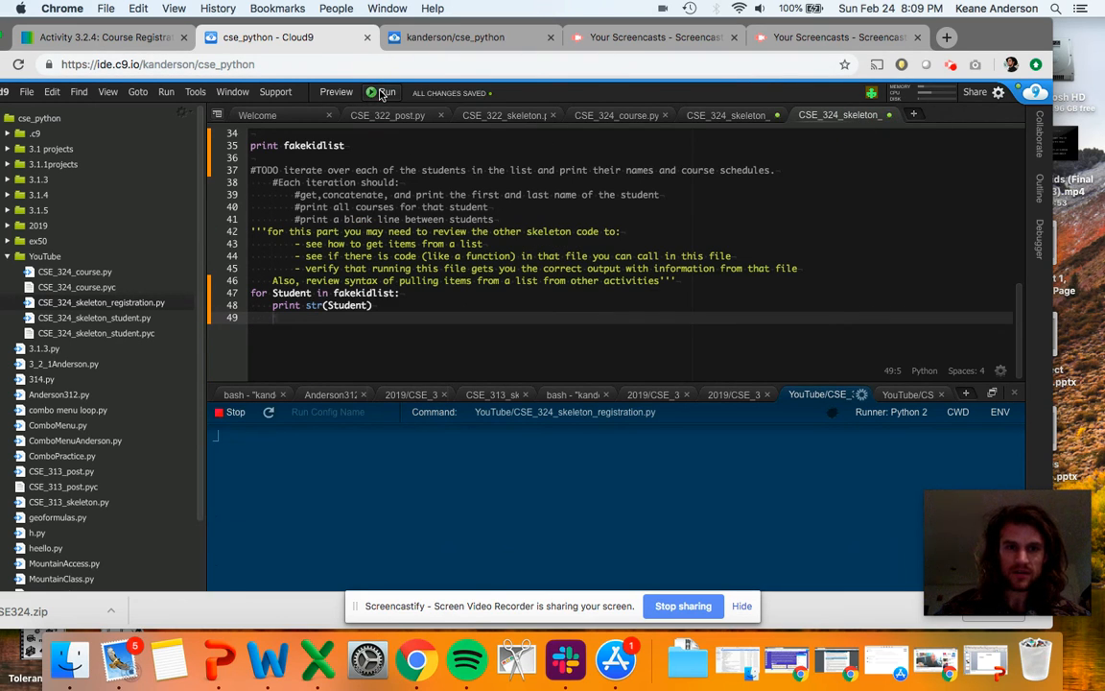
{"action": "left_click", "coordinate": [383, 91]}
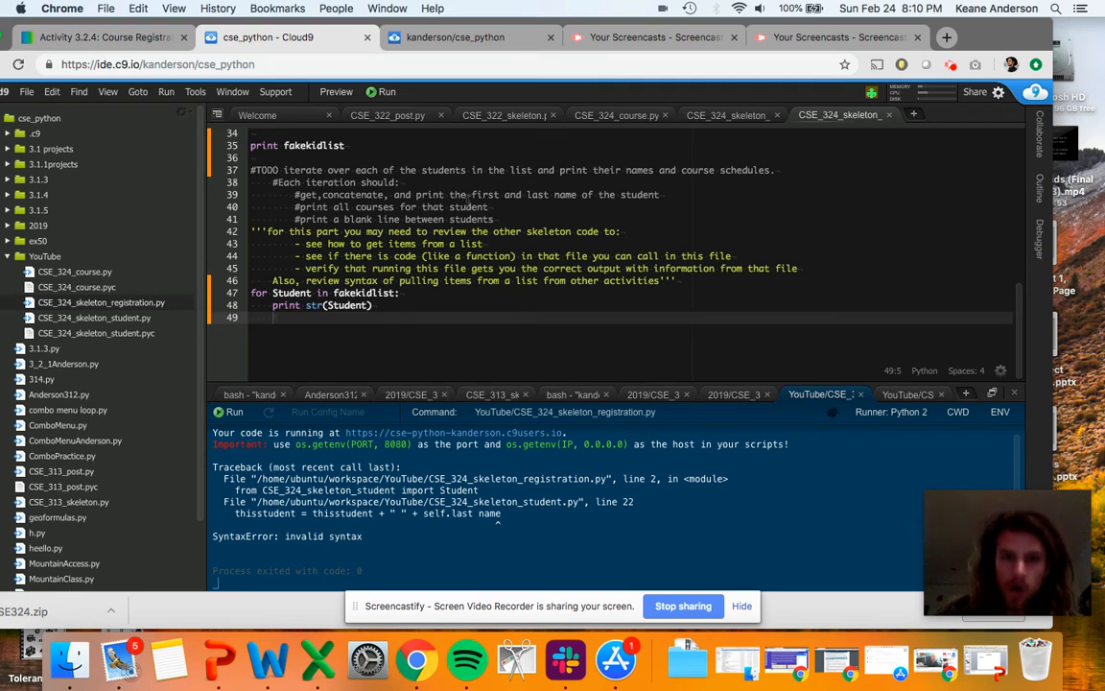
{"action": "left_click", "coordinate": [388, 114]}
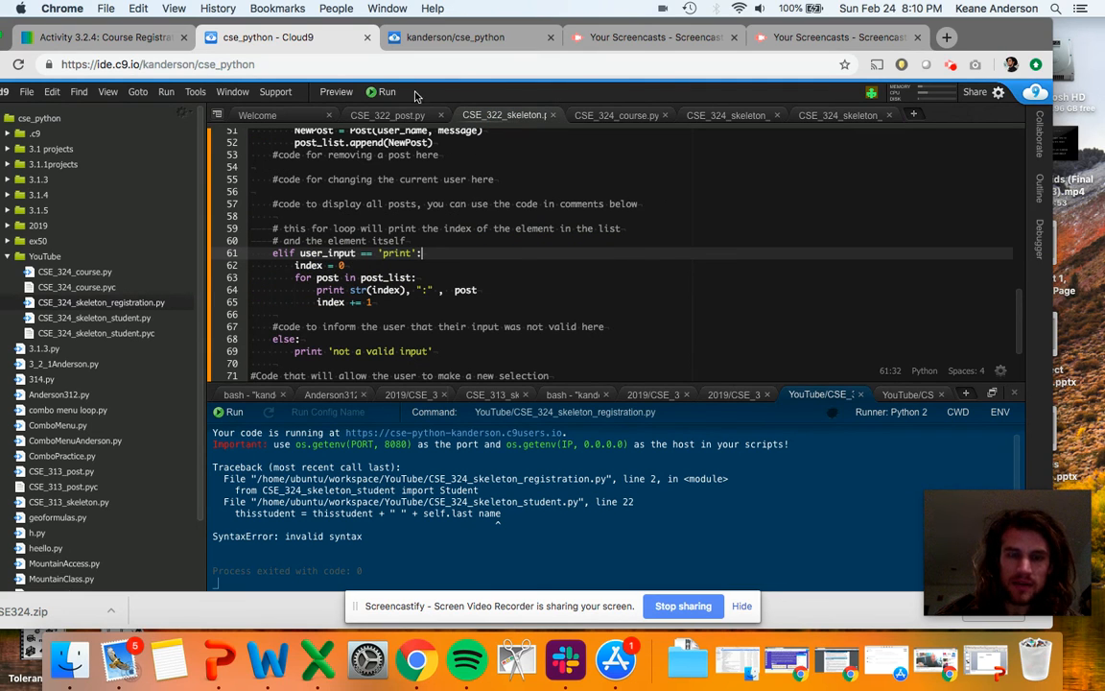
{"action": "left_click", "coordinate": [387, 115]}
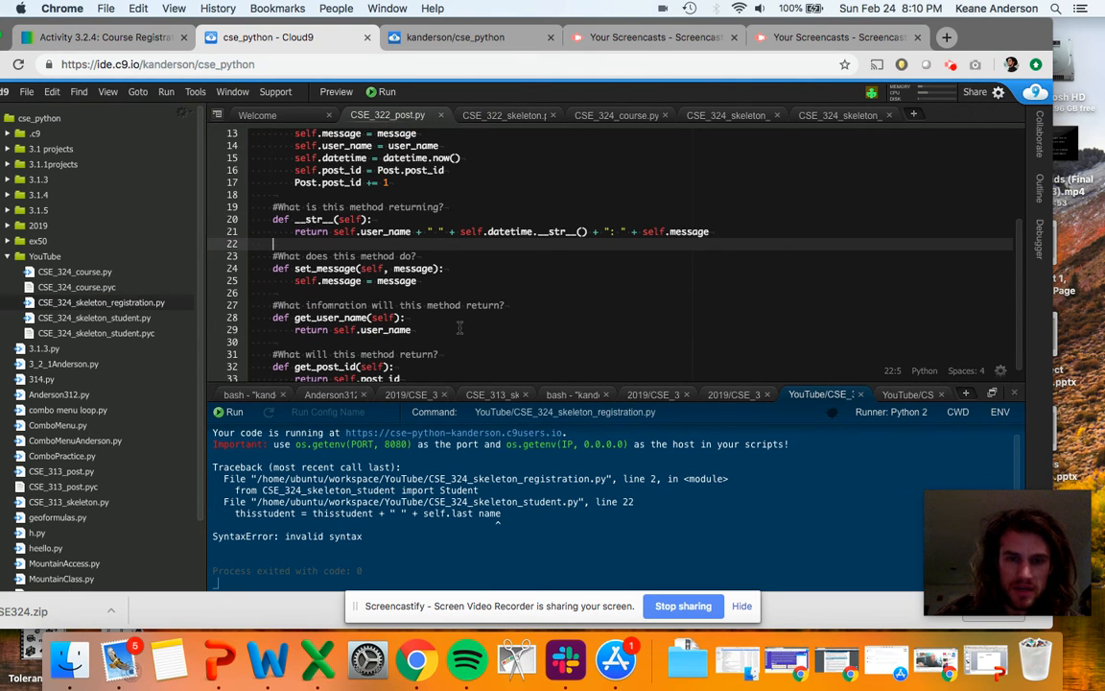
{"action": "left_click", "coordinate": [615, 115]}
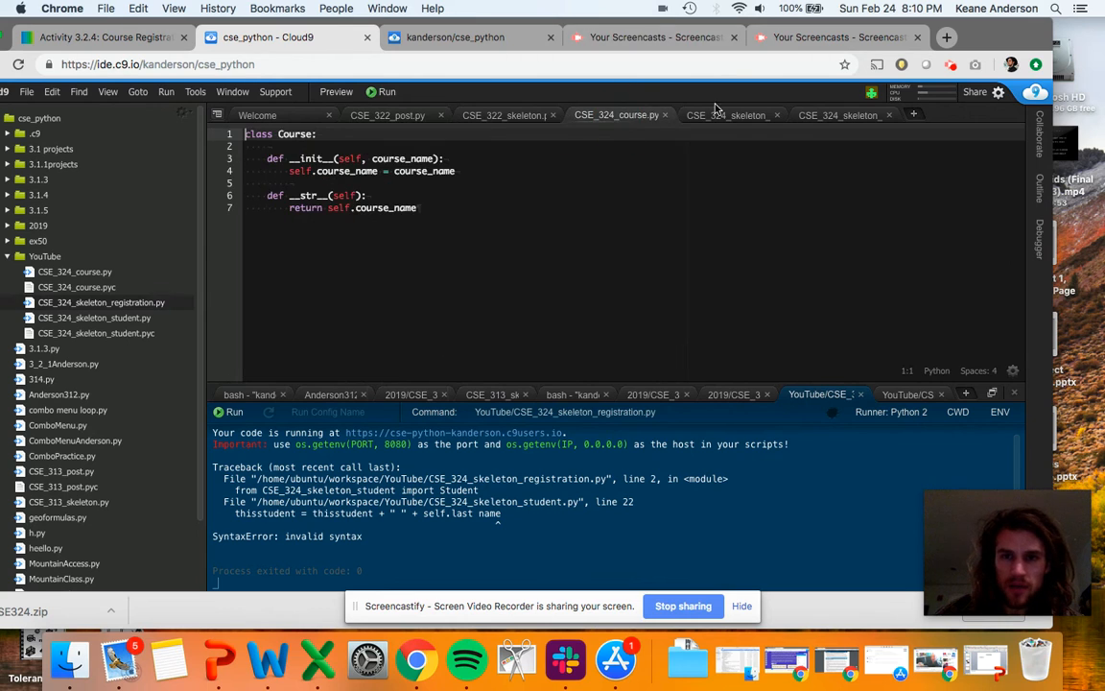
{"action": "left_click", "coordinate": [731, 115]}
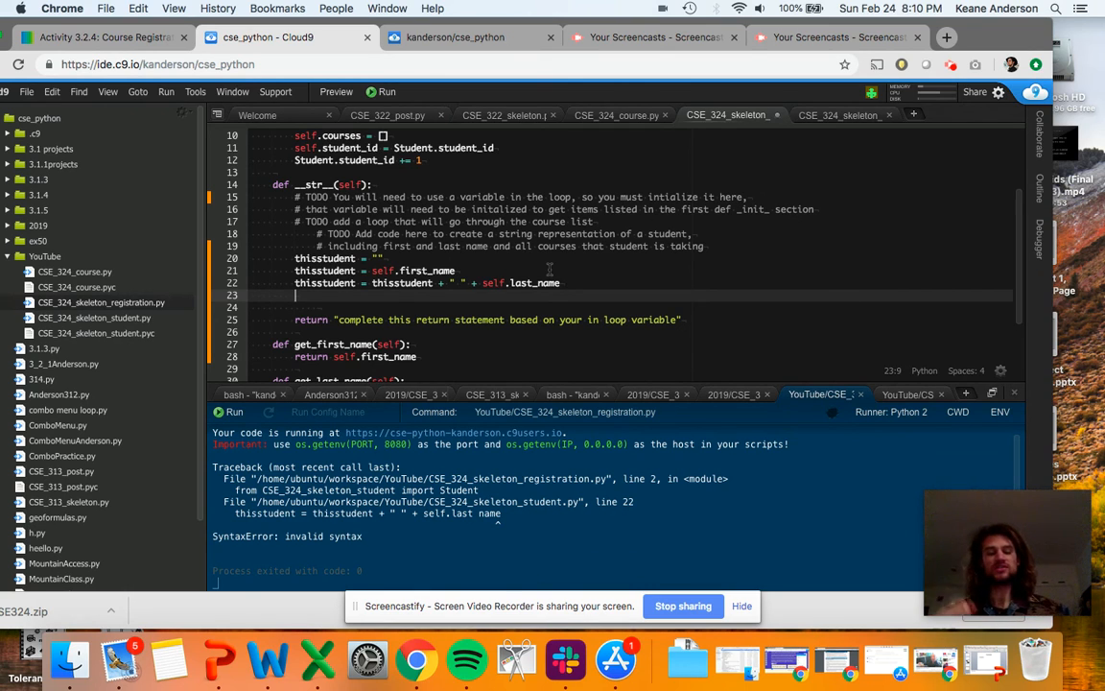
Write the header 'for Course in self.courses:' below the last_name line, leaving the body empty.
{"action": "type", "text": "r"}
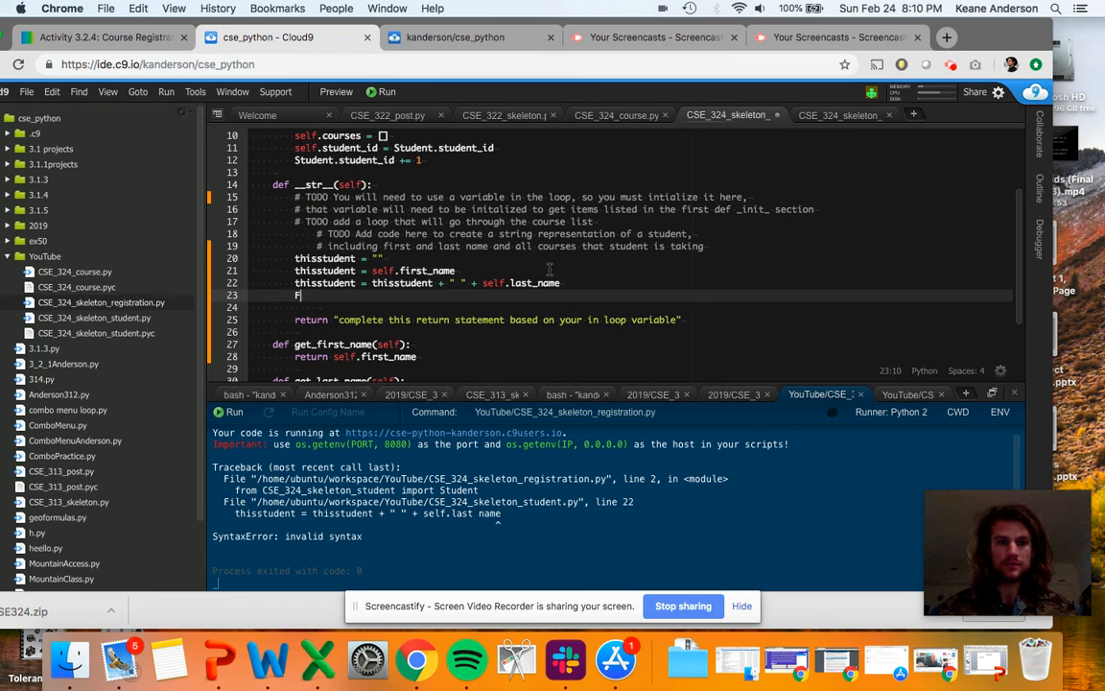
{"action": "type", "text": "for Course in self."}
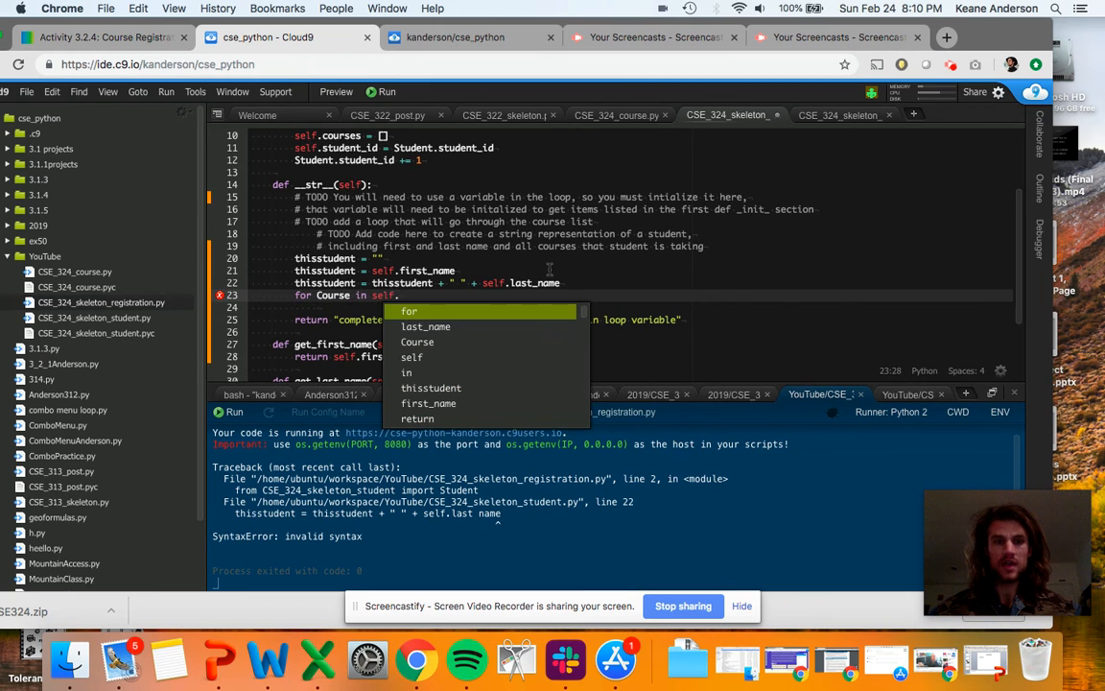
{"action": "type", "text": "courses"}
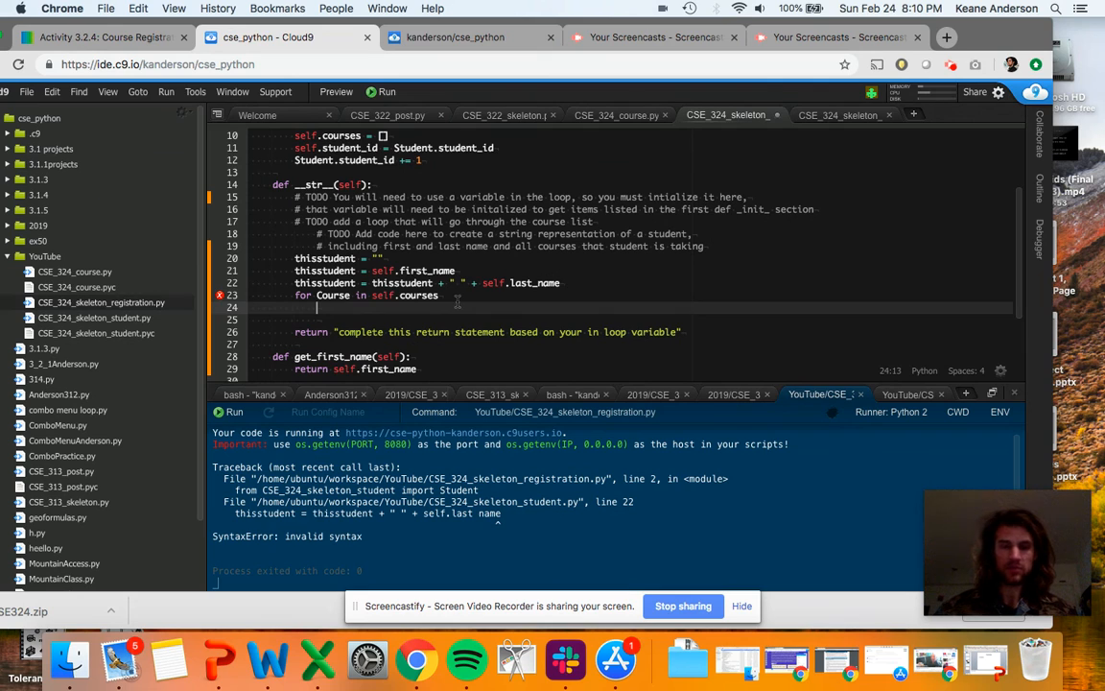
{"action": "type", "text": ":"}
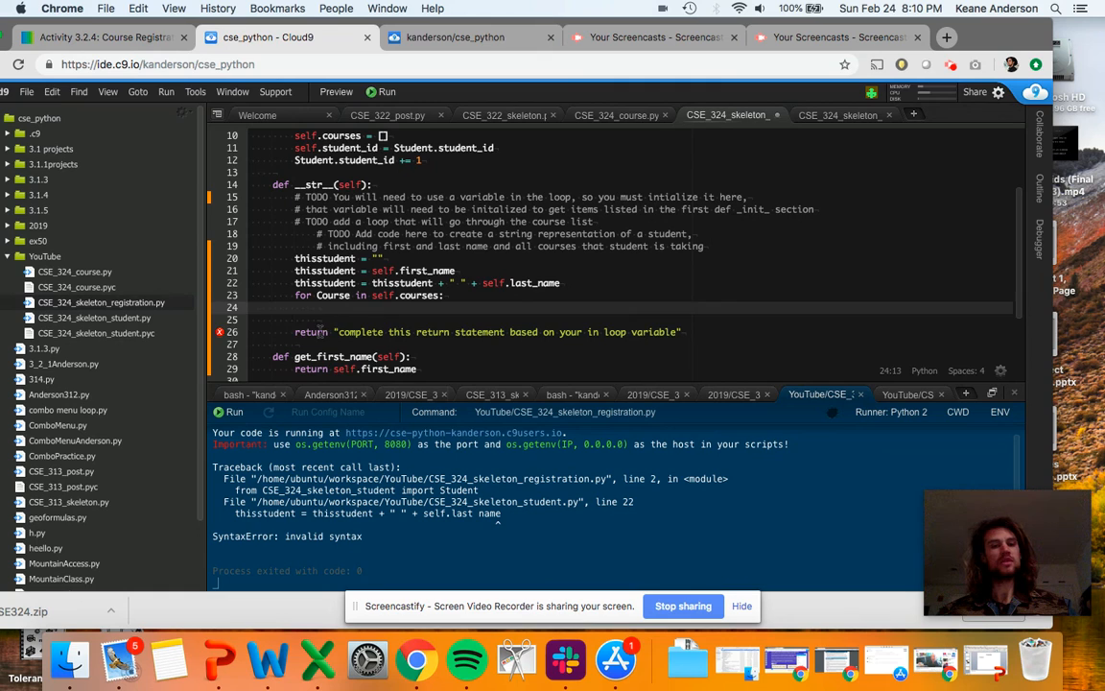
{"action": "left_click", "coordinate": [317, 332]}
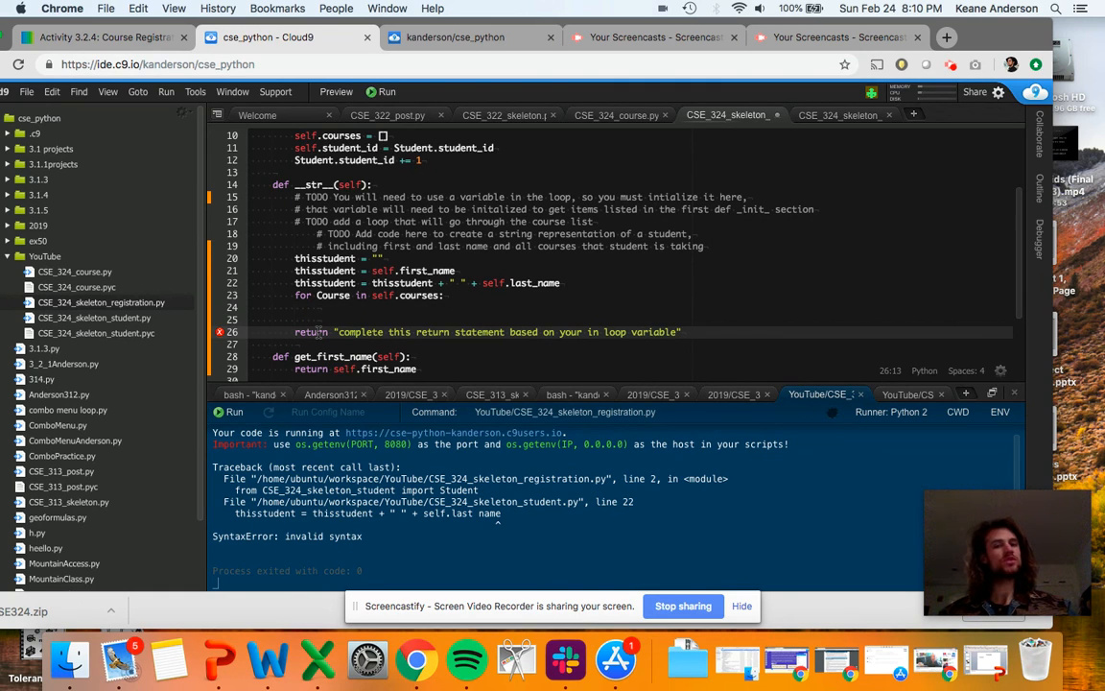